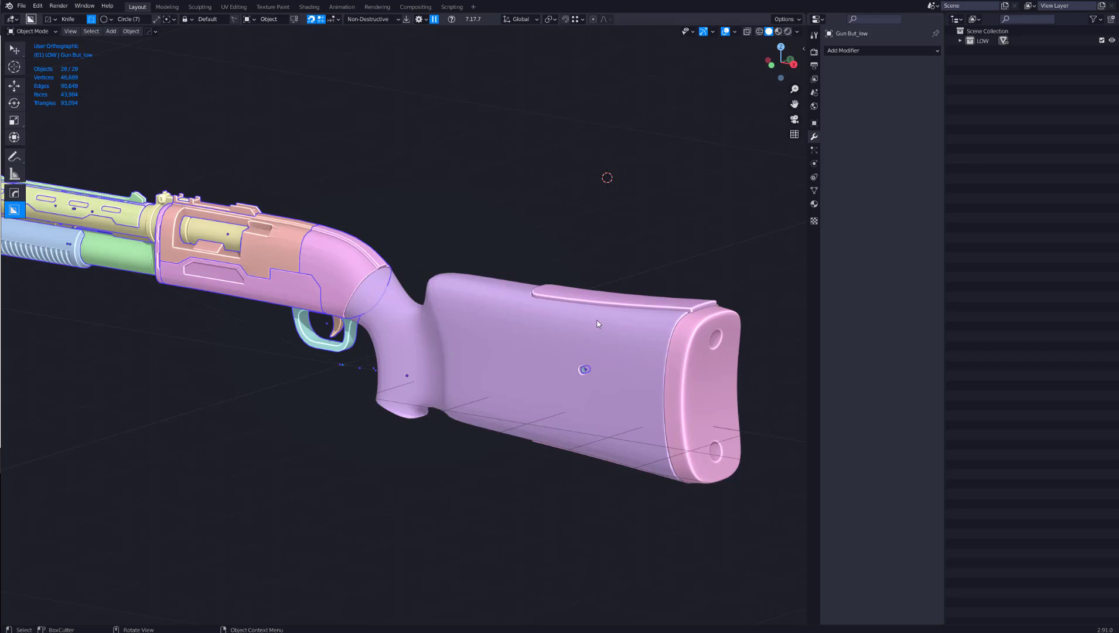
{"action": "mouse_move", "coordinate": [568, 316]}
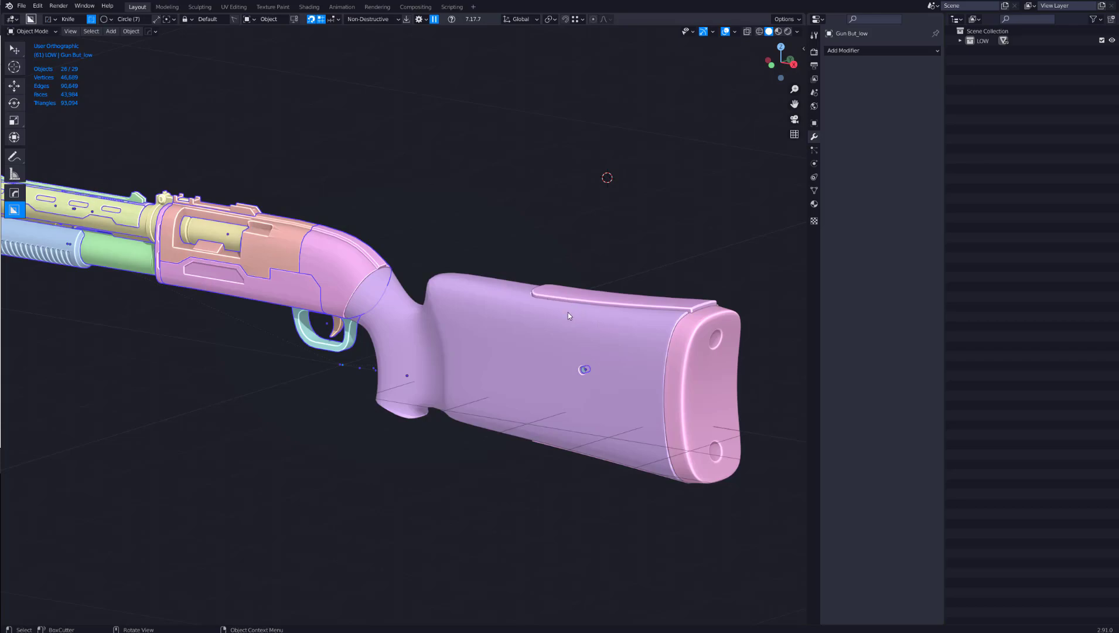
{"action": "mouse_move", "coordinate": [563, 314]}
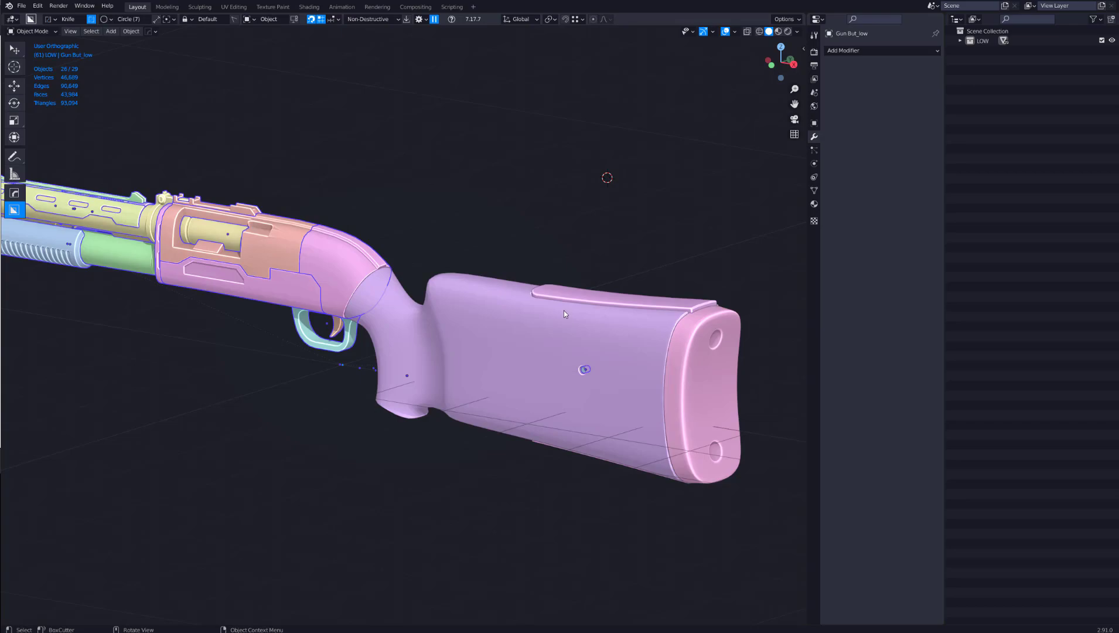
{"action": "mouse_move", "coordinate": [643, 325]}
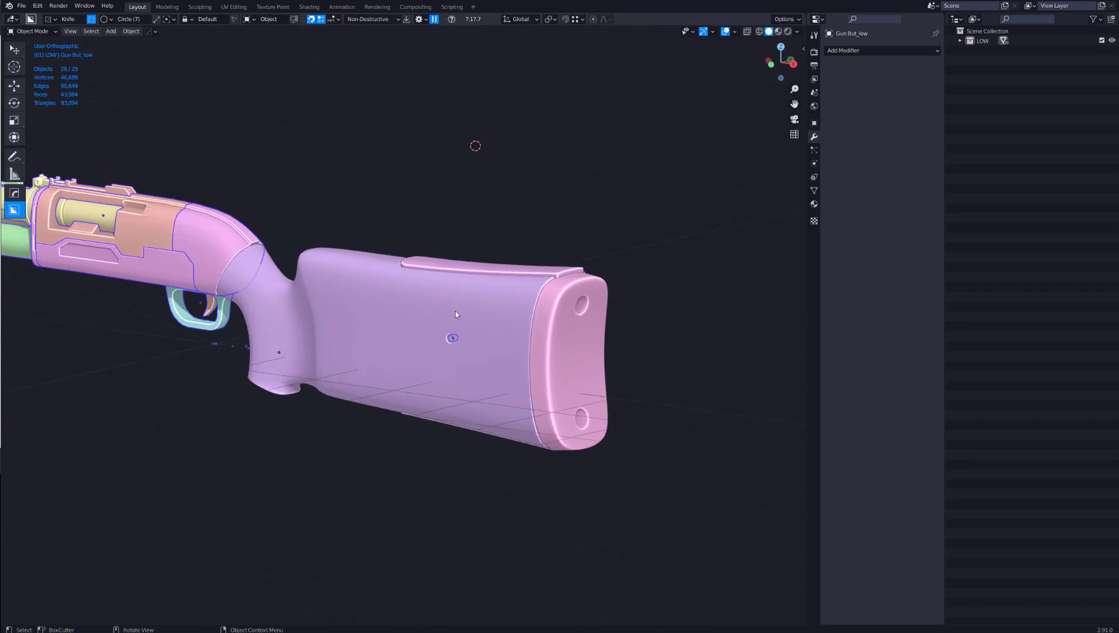
{"action": "mouse_move", "coordinate": [450, 319]}
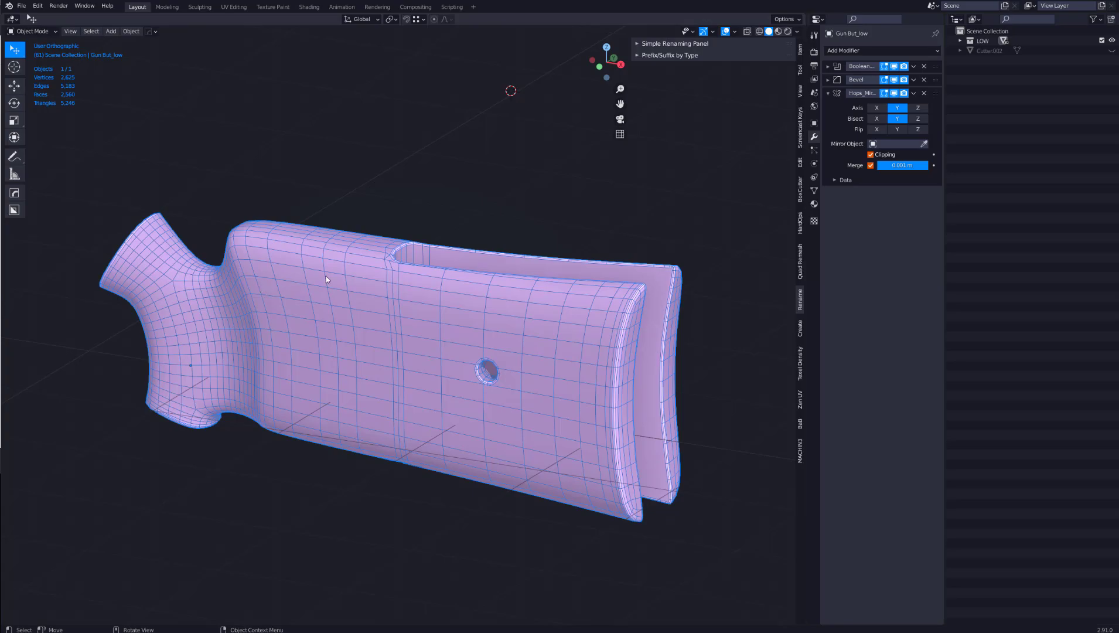
{"action": "mouse_move", "coordinate": [375, 287]}
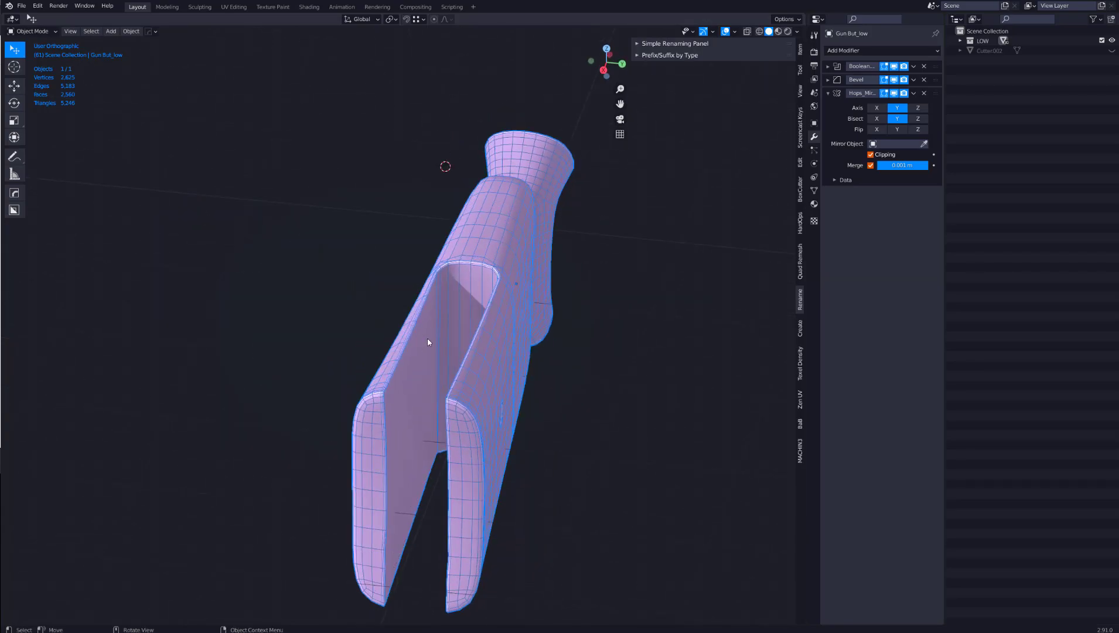
{"action": "left_click_drag", "start_coordinate": [428, 342], "coordinate": [372, 277]}
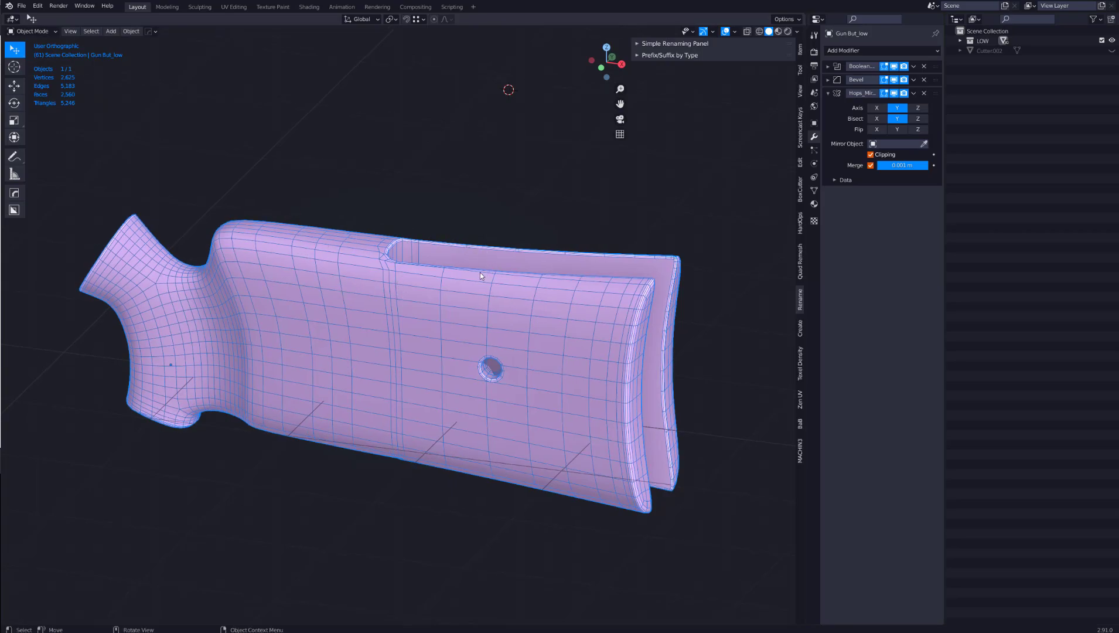
{"action": "mouse_move", "coordinate": [450, 286]}
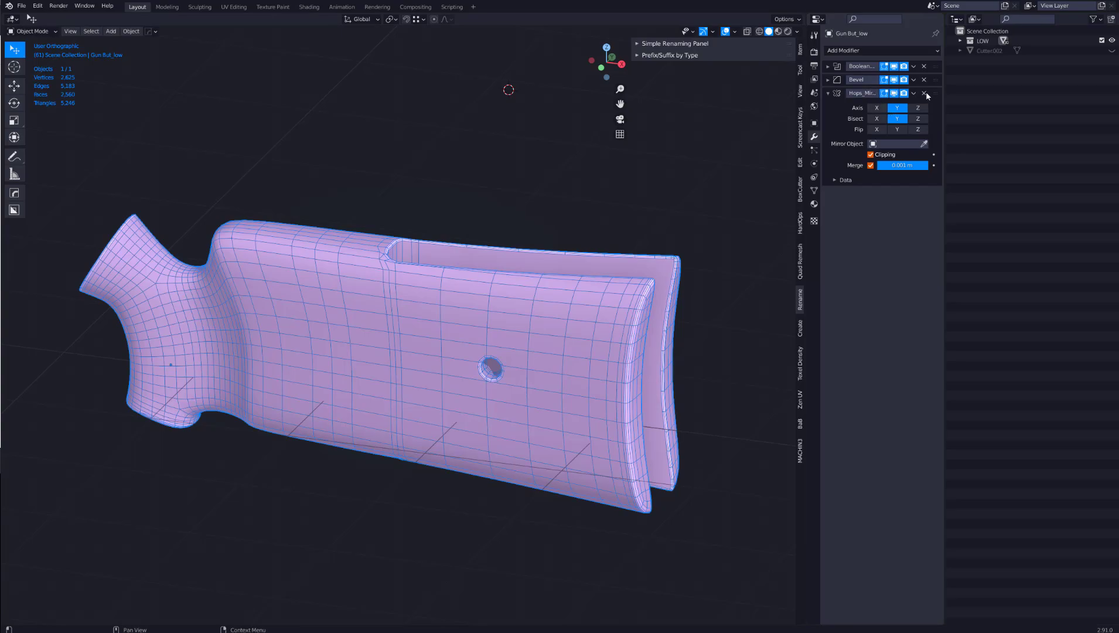
- Apply the Hops Mirror and Boolean modifiers into the mesh and delete the Bevel modifier
{"action": "left_click", "coordinate": [914, 94]}
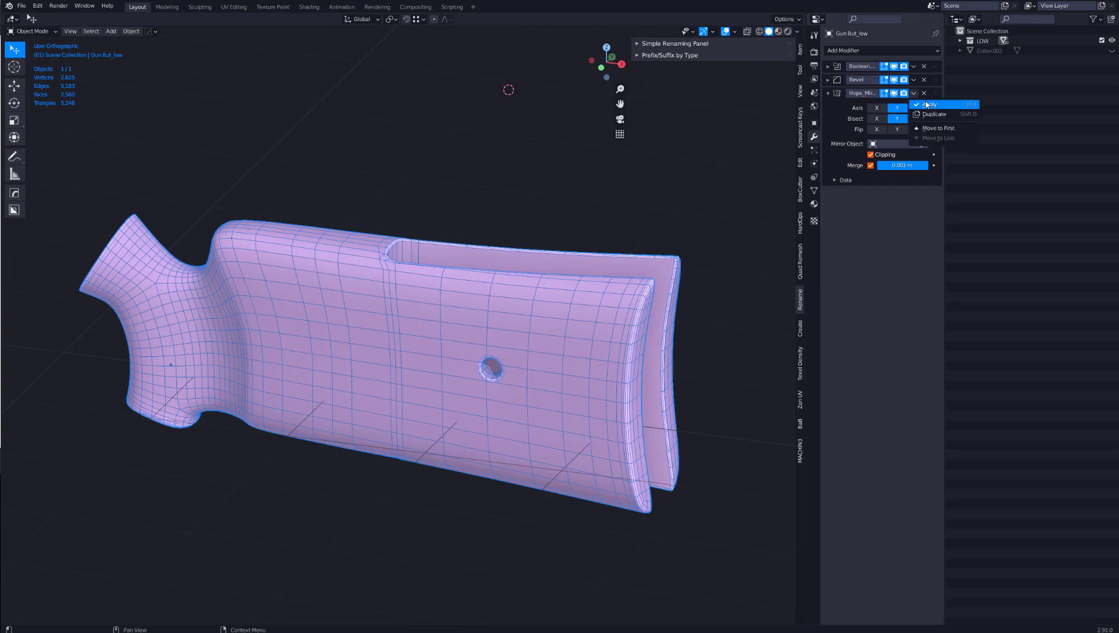
{"action": "left_click", "coordinate": [932, 104]}
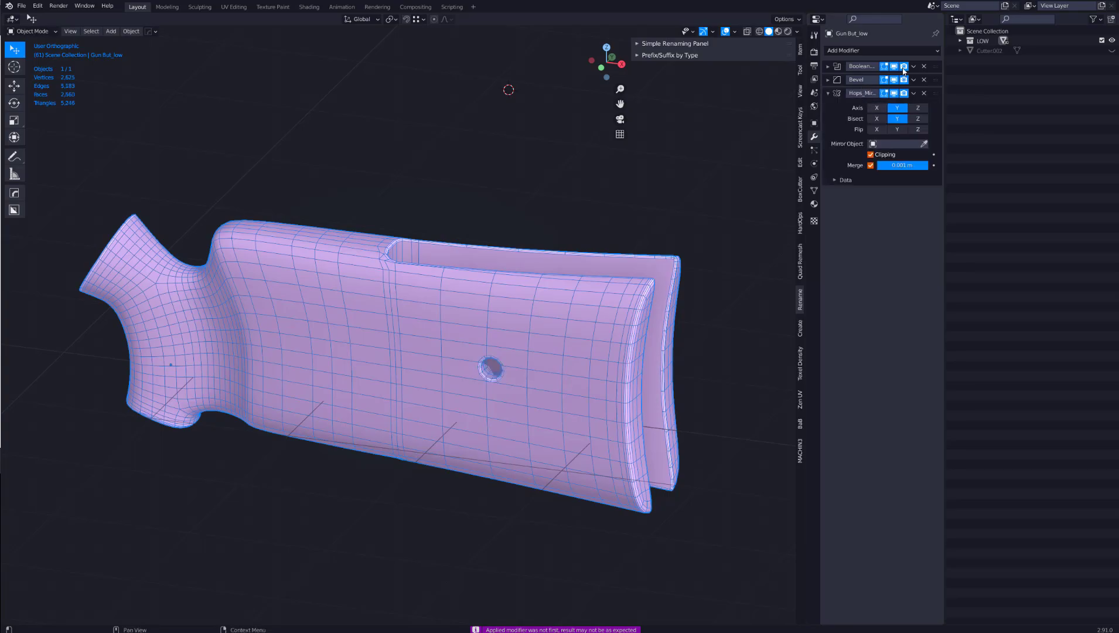
{"action": "left_click", "coordinate": [923, 65]}
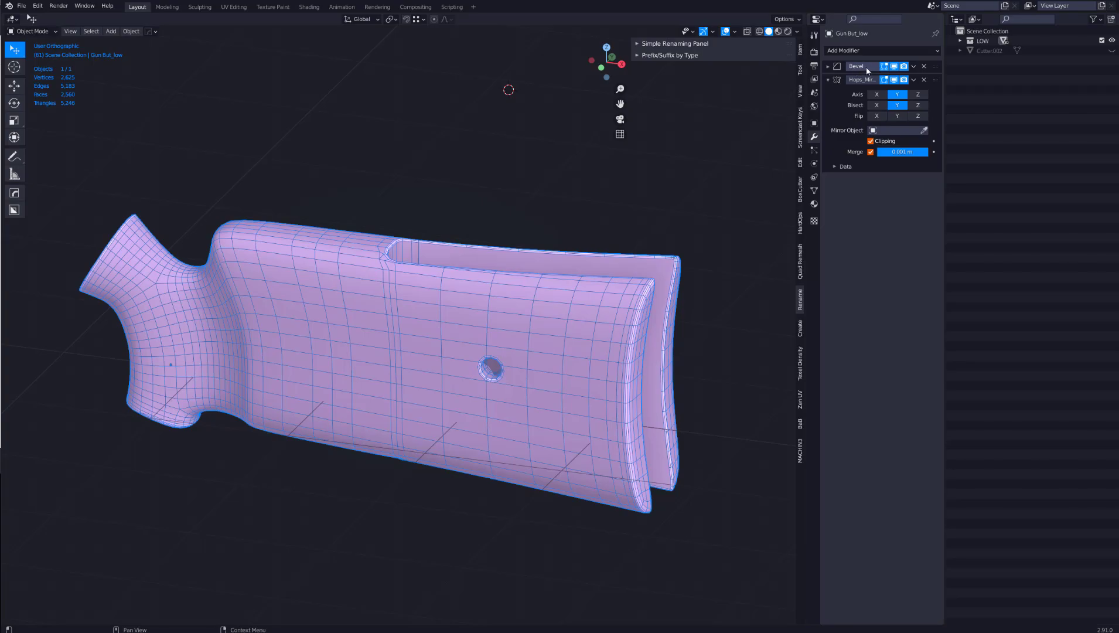
{"action": "mouse_move", "coordinate": [923, 66]}
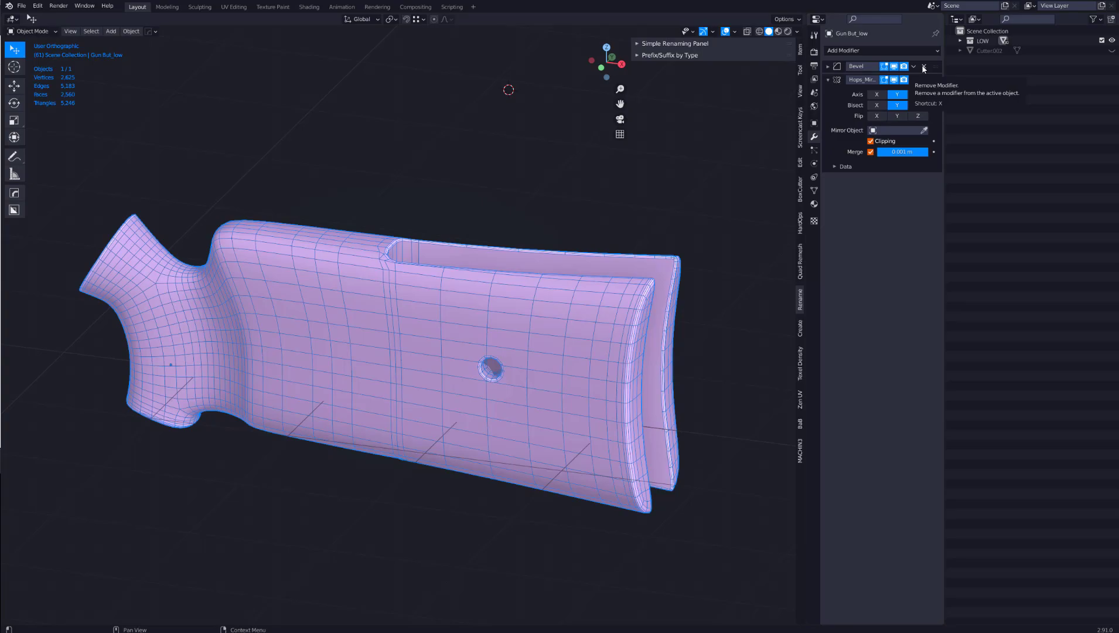
{"action": "left_click", "coordinate": [923, 66]}
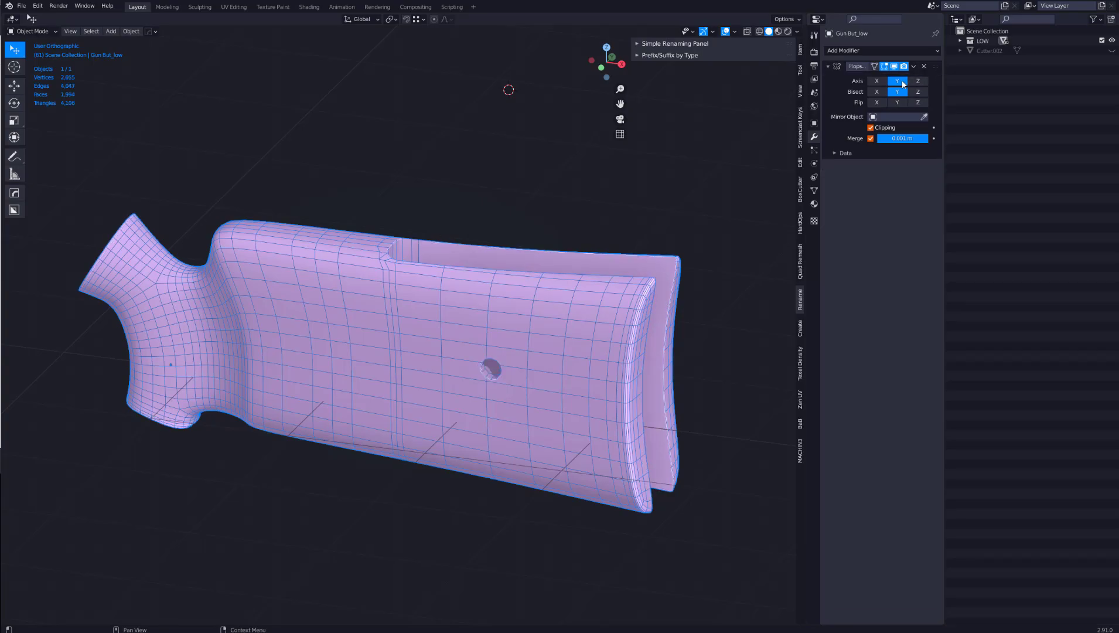
{"action": "left_click", "coordinate": [914, 65]}
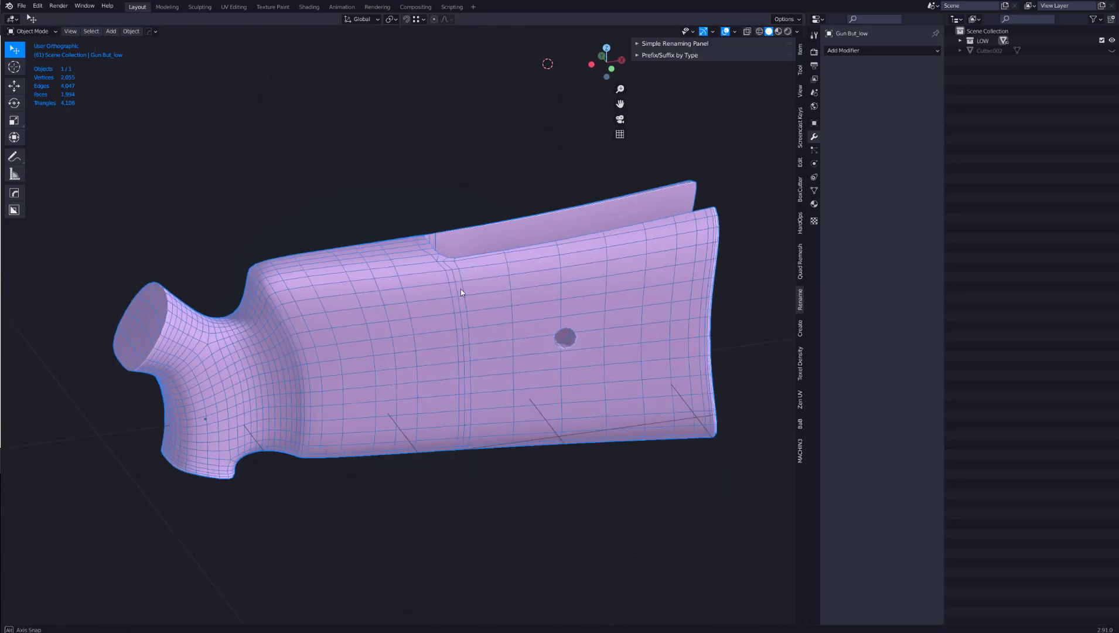
- Show the stock's Object Data properties with the Remesh panel expanded
{"action": "left_click_drag", "start_coordinate": [461, 293], "coordinate": [83, 289]}
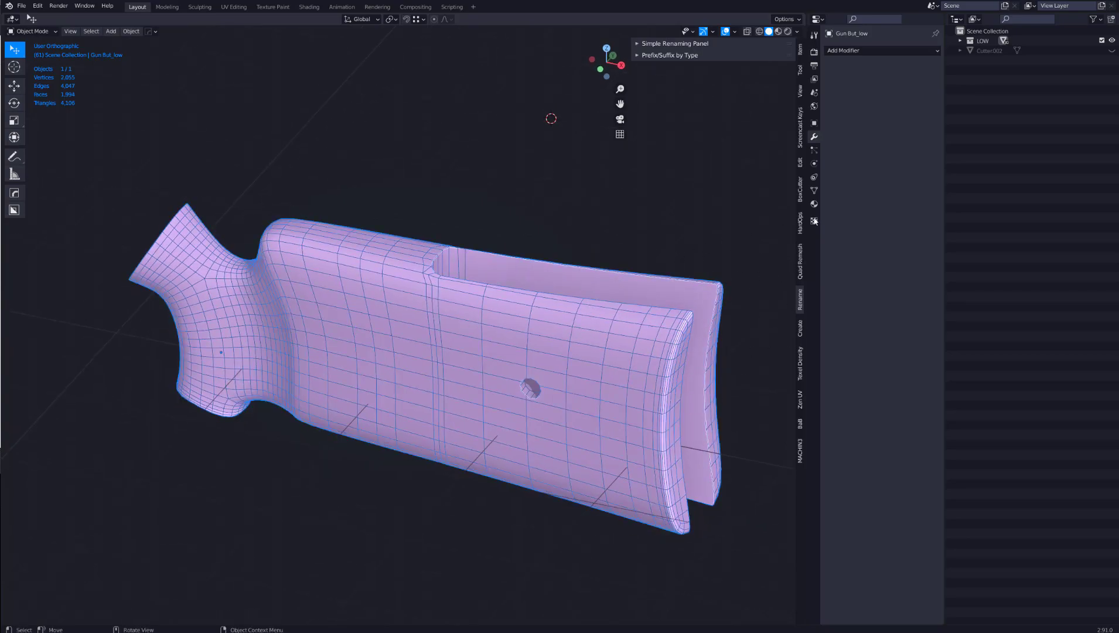
{"action": "mouse_move", "coordinate": [815, 191]}
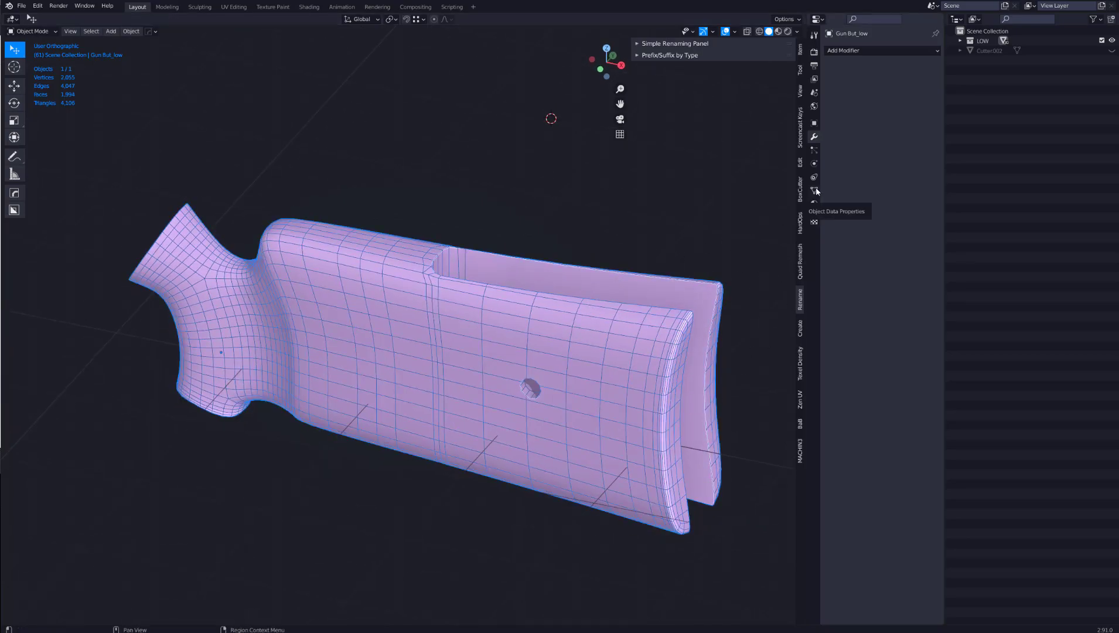
{"action": "left_click", "coordinate": [813, 177]}
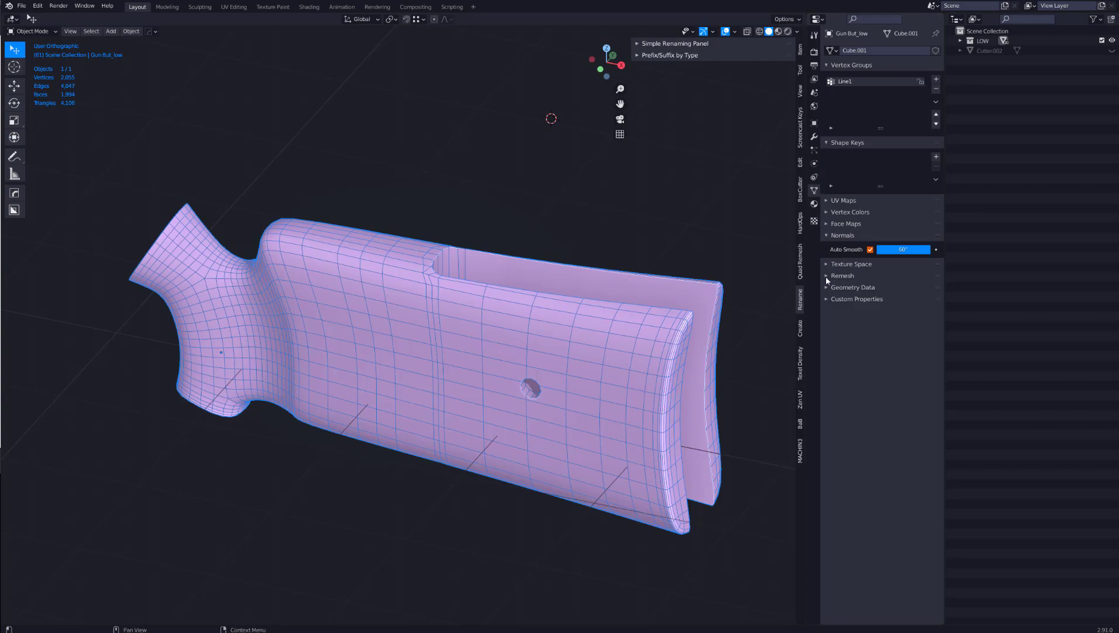
{"action": "left_click", "coordinate": [843, 275]}
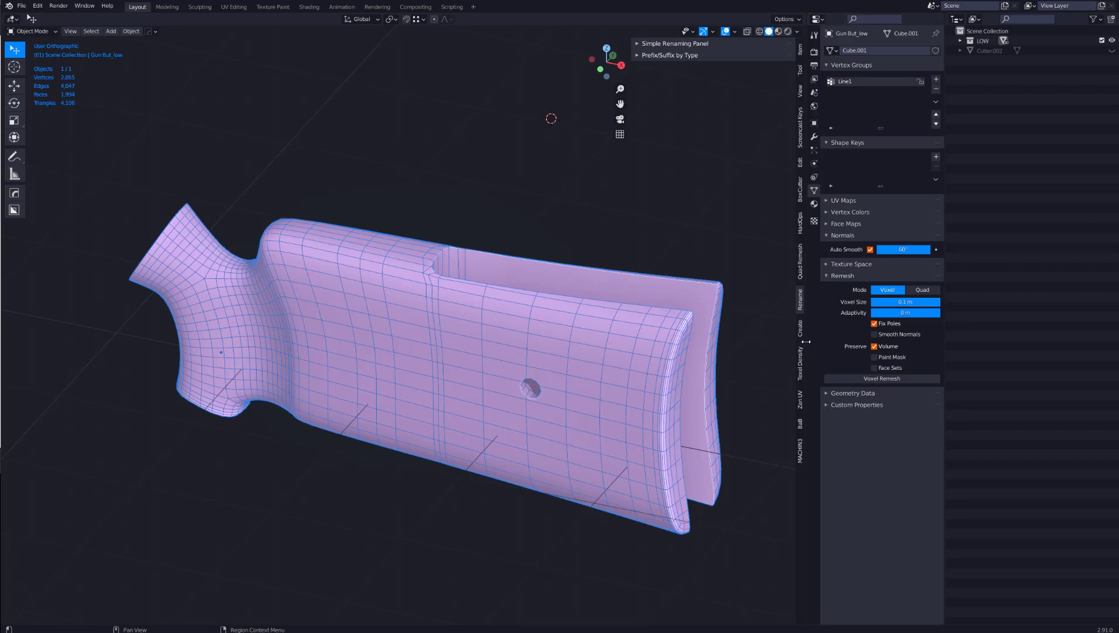
{"action": "mouse_move", "coordinate": [802, 235]}
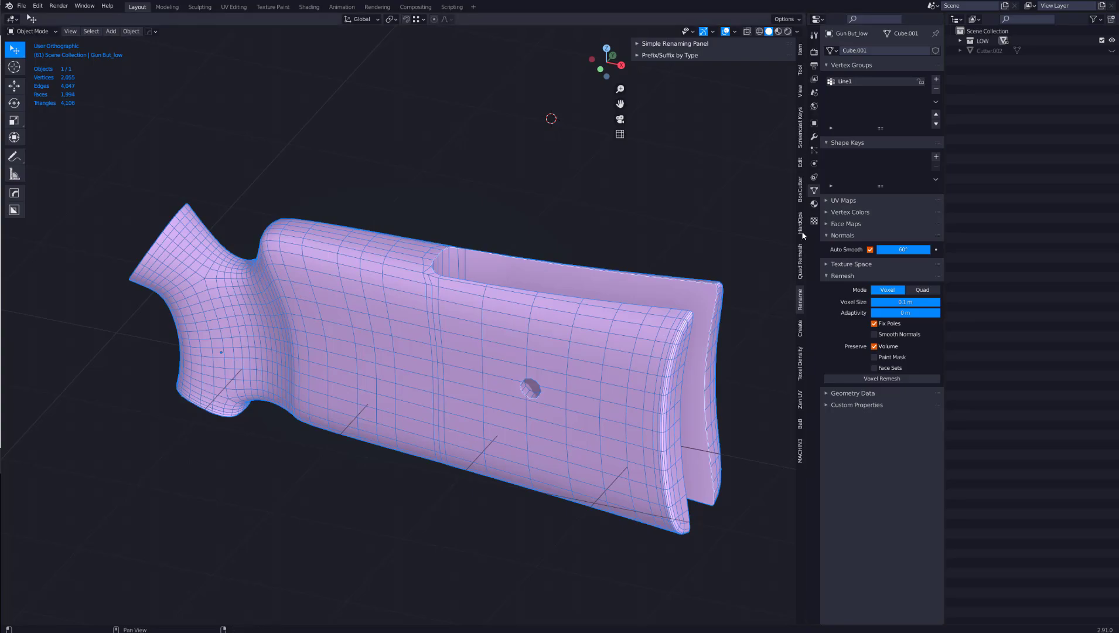
- Run Quad Remesher on the stock at a 12000 quad target and inspect the result
{"action": "left_click", "coordinate": [799, 252]}
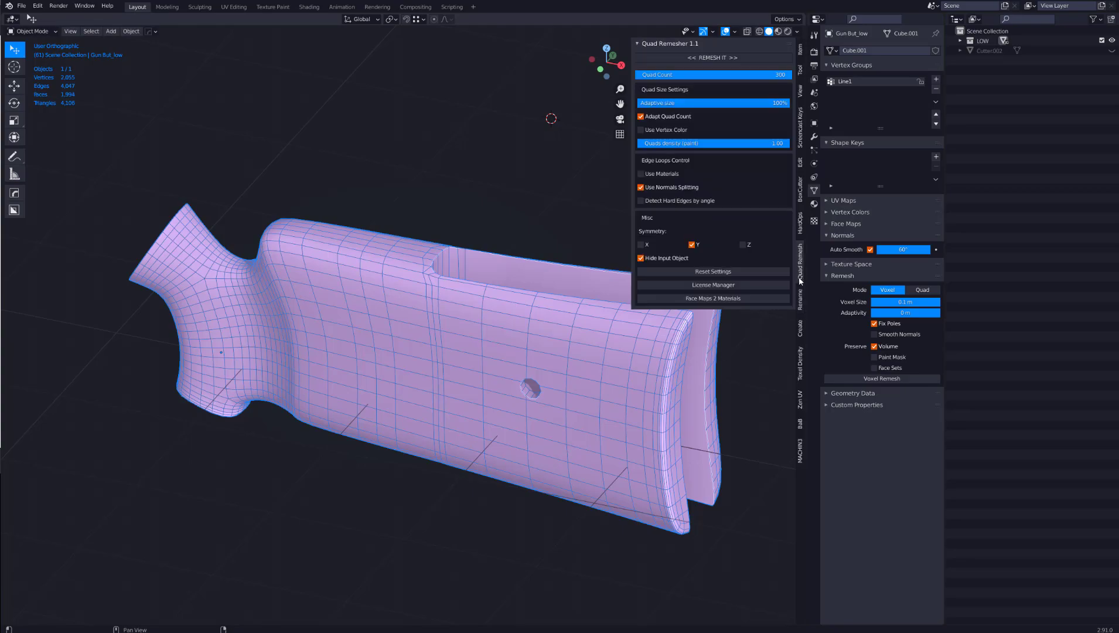
{"action": "mouse_move", "coordinate": [498, 211]}
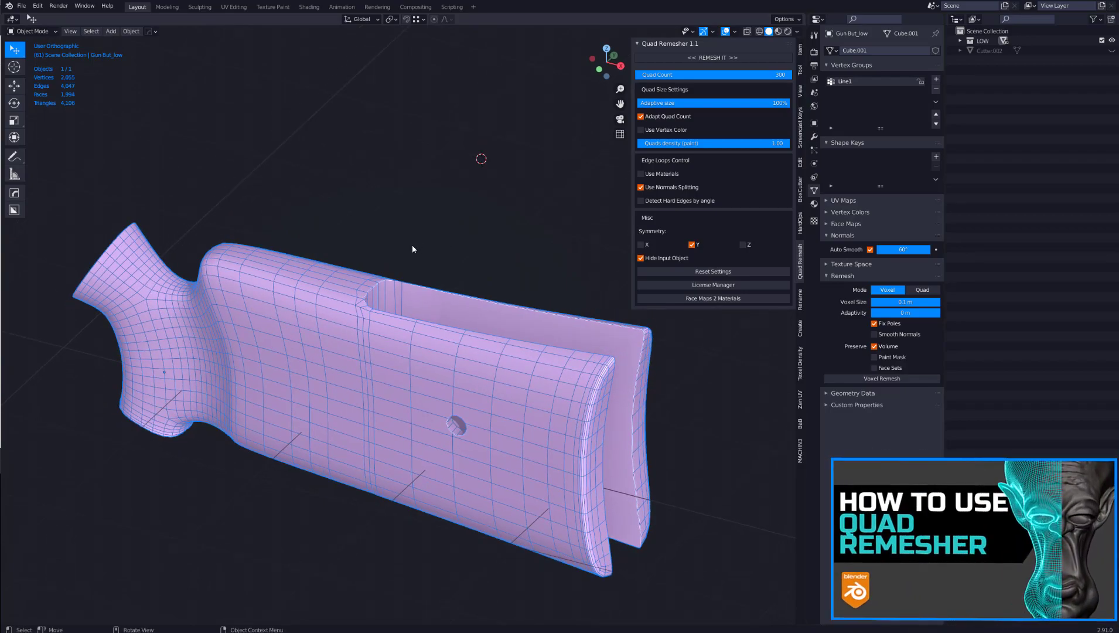
{"action": "left_click_drag", "start_coordinate": [412, 249], "coordinate": [306, 273]}
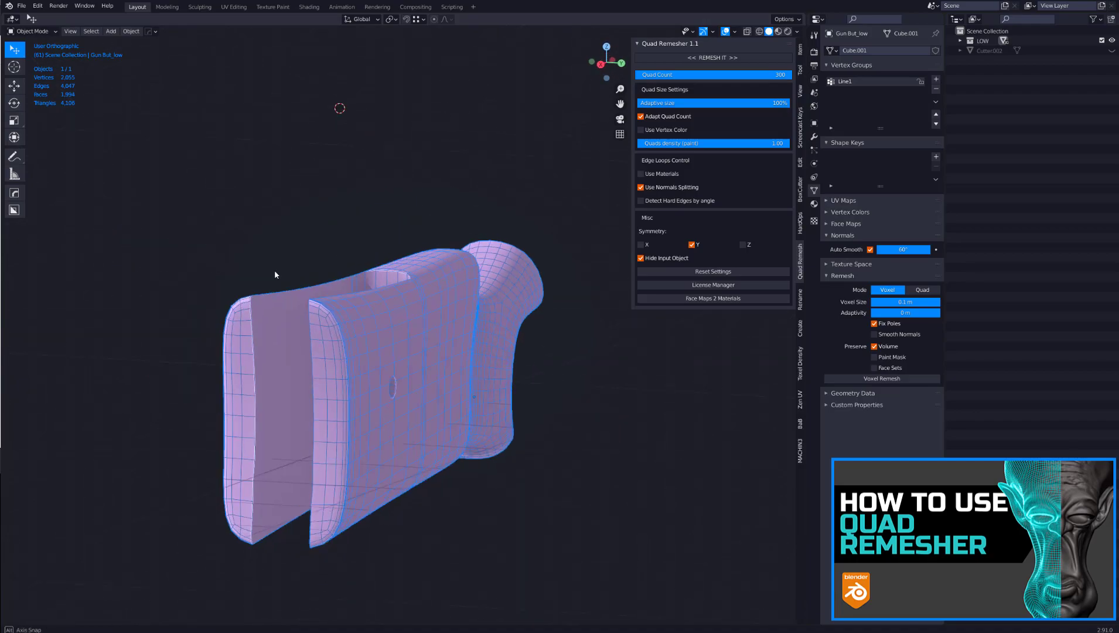
{"action": "left_click_drag", "start_coordinate": [358, 286], "coordinate": [400, 286]}
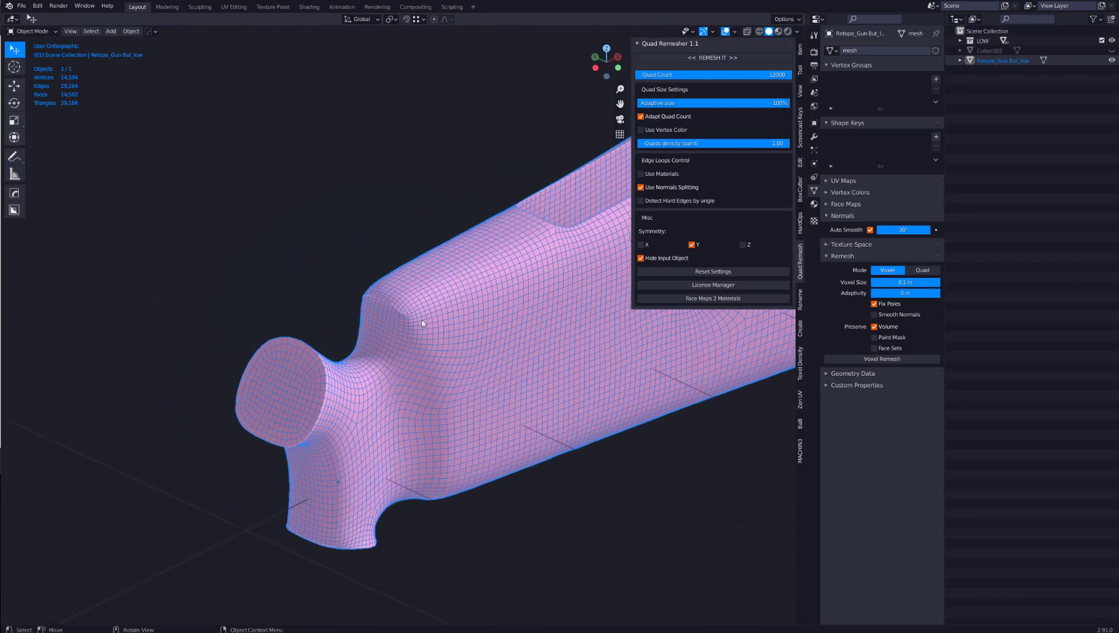
- In Edit Mode add a second material slot with a new red material for the grip-end face loop
{"action": "left_click", "coordinate": [712, 57]}
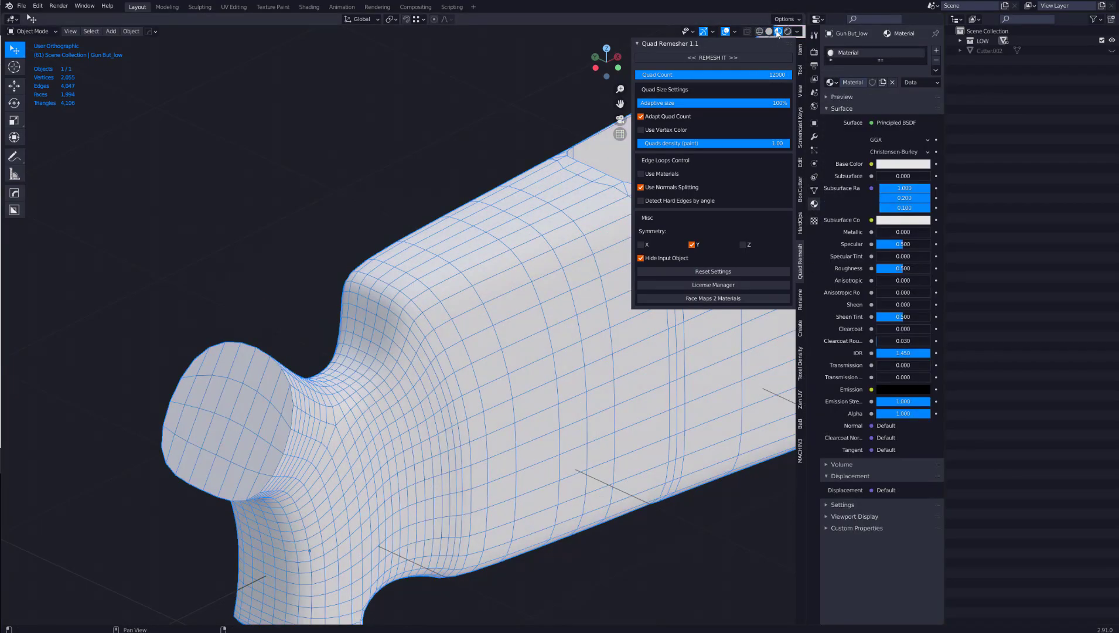
{"action": "key", "text": "Tab"}
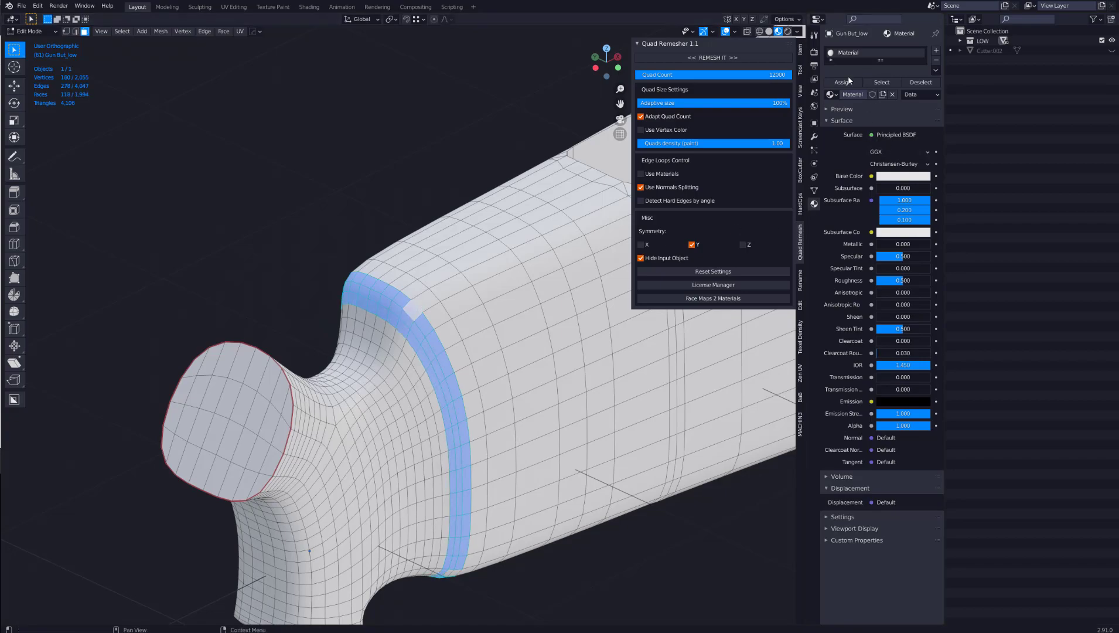
{"action": "left_click", "coordinate": [891, 93]}
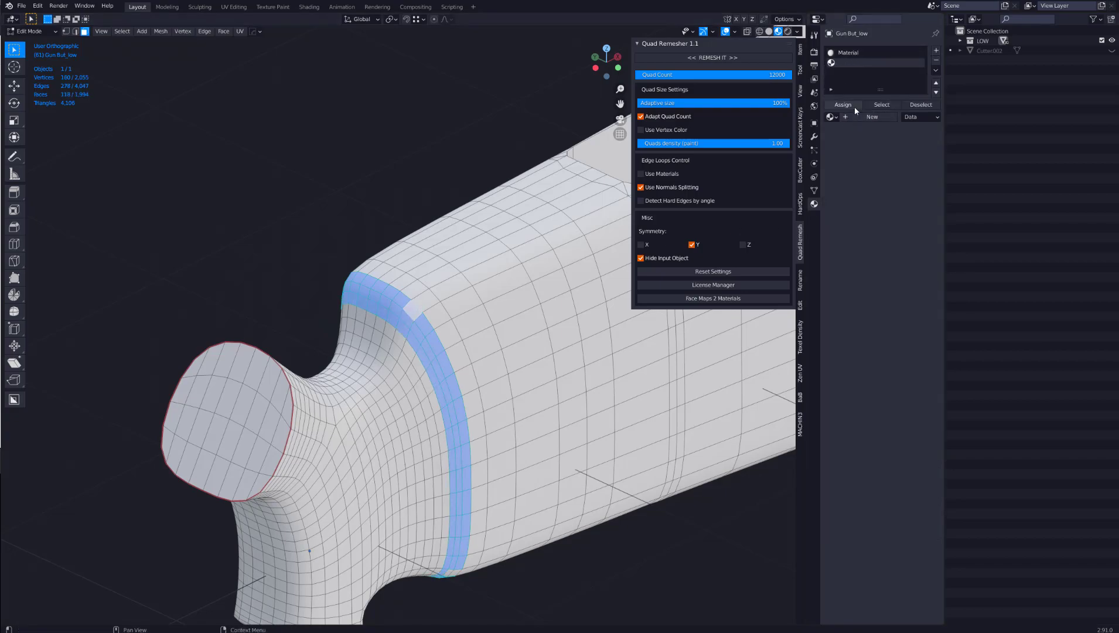
{"action": "left_click", "coordinate": [872, 116]}
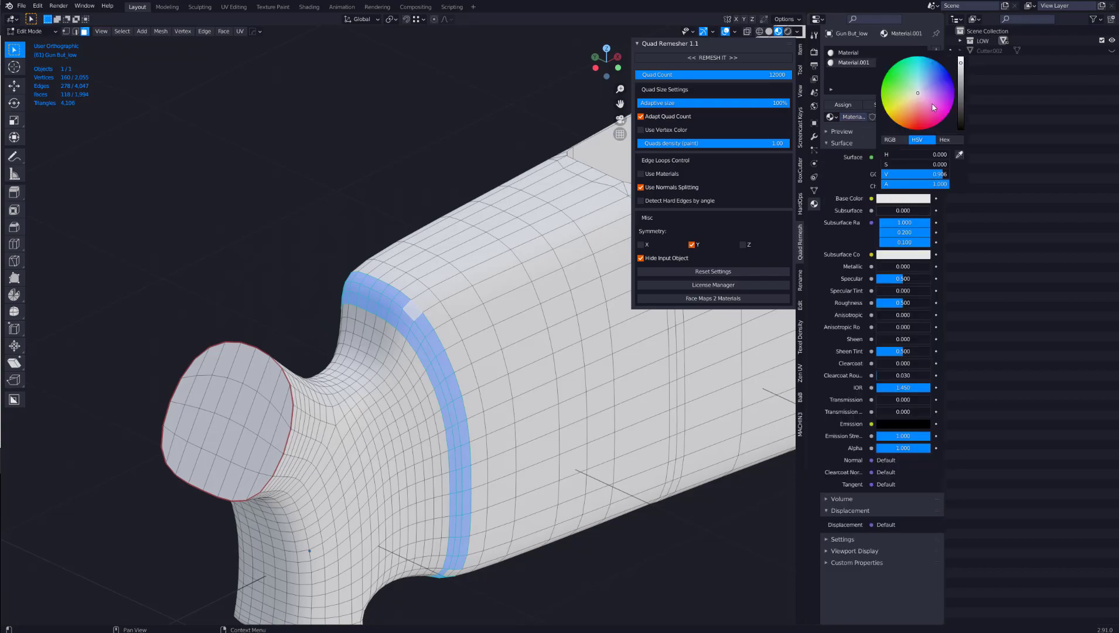
{"action": "left_click", "coordinate": [917, 92]}
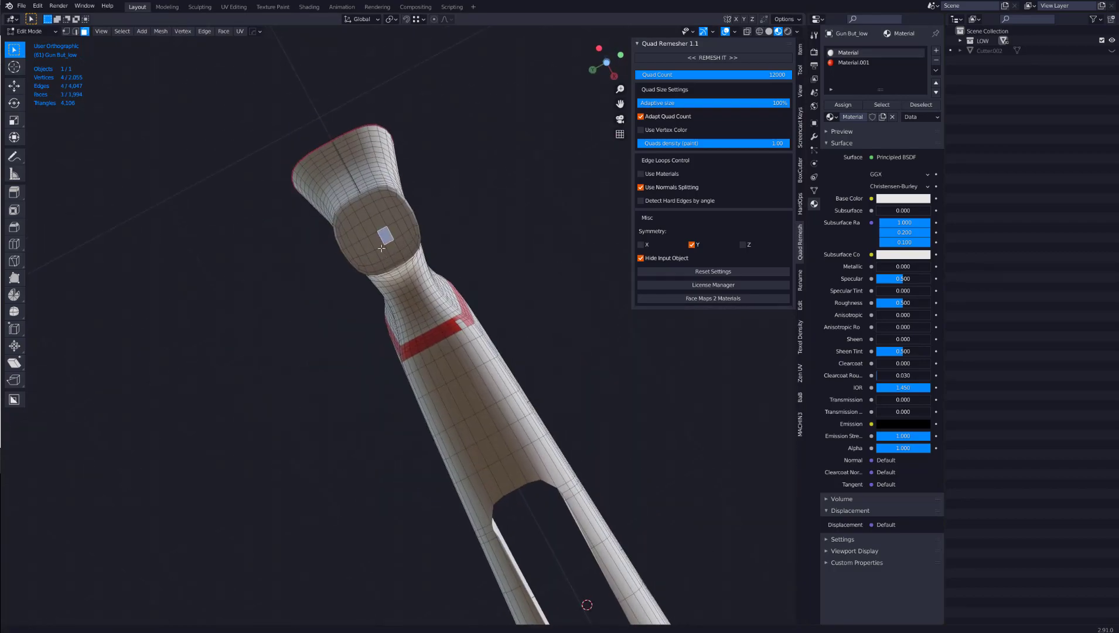
{"action": "left_click", "coordinate": [349, 200]}
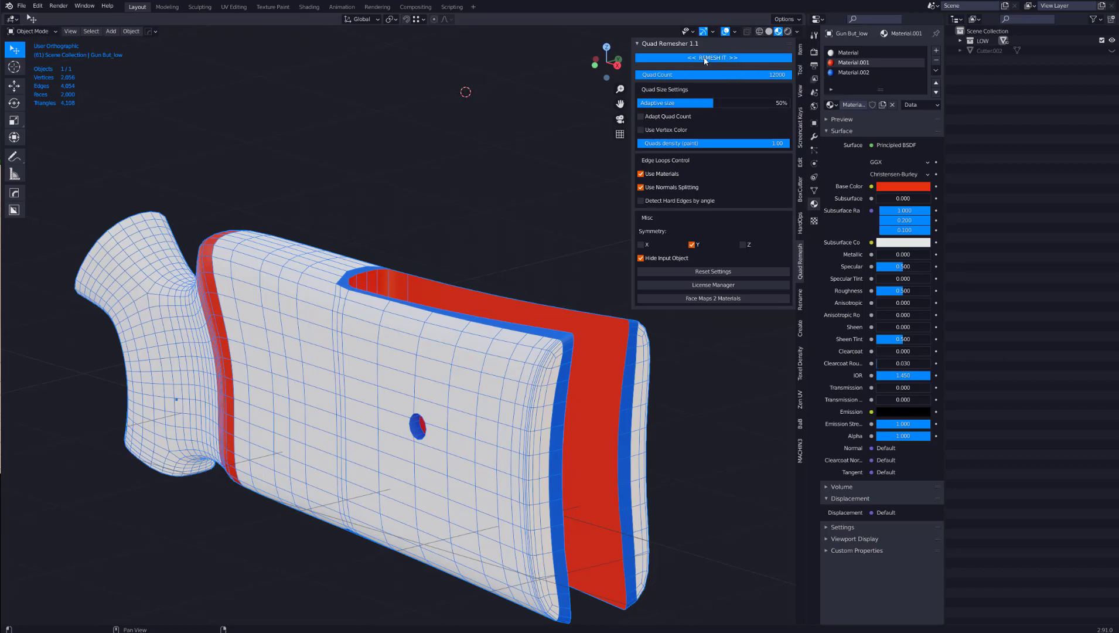
{"action": "left_click", "coordinate": [713, 57]}
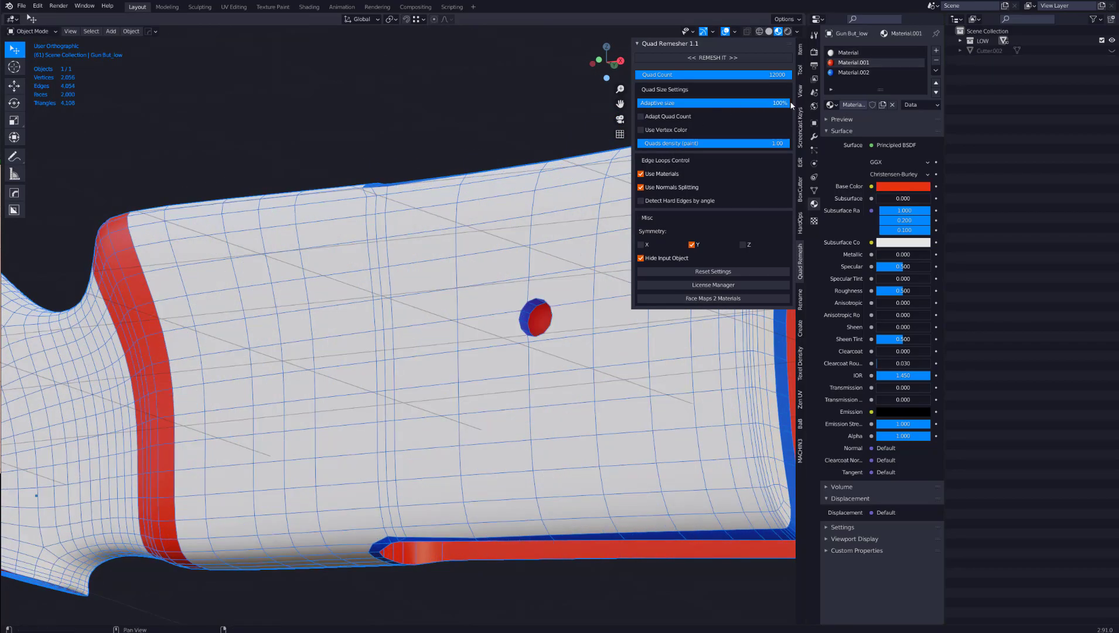
{"action": "left_click", "coordinate": [711, 57]}
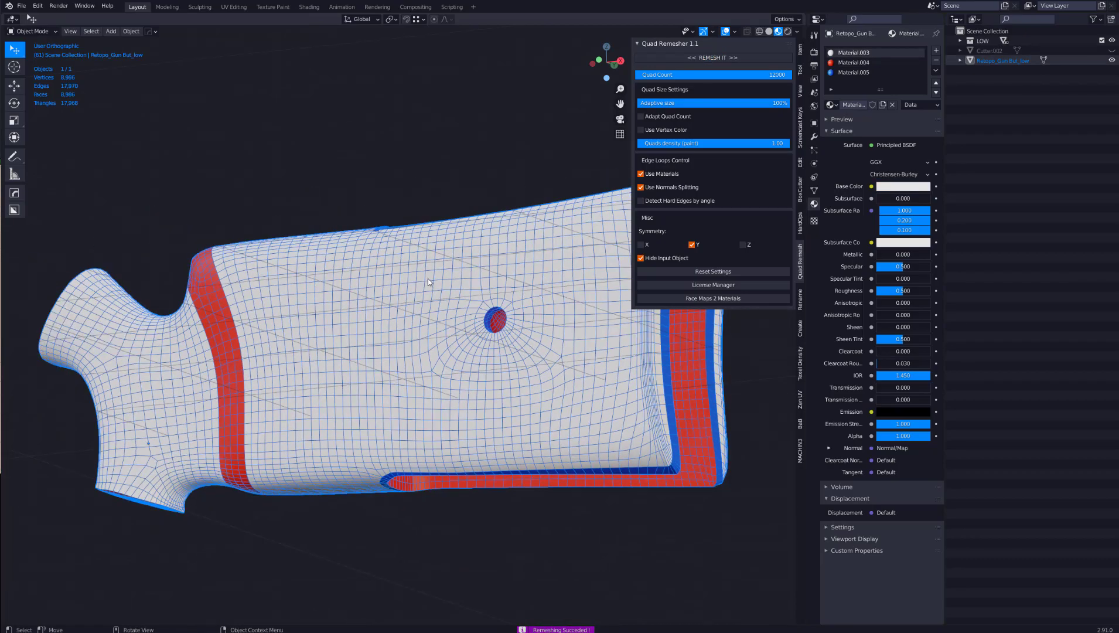
{"action": "left_click_drag", "start_coordinate": [428, 286], "coordinate": [299, 317]}
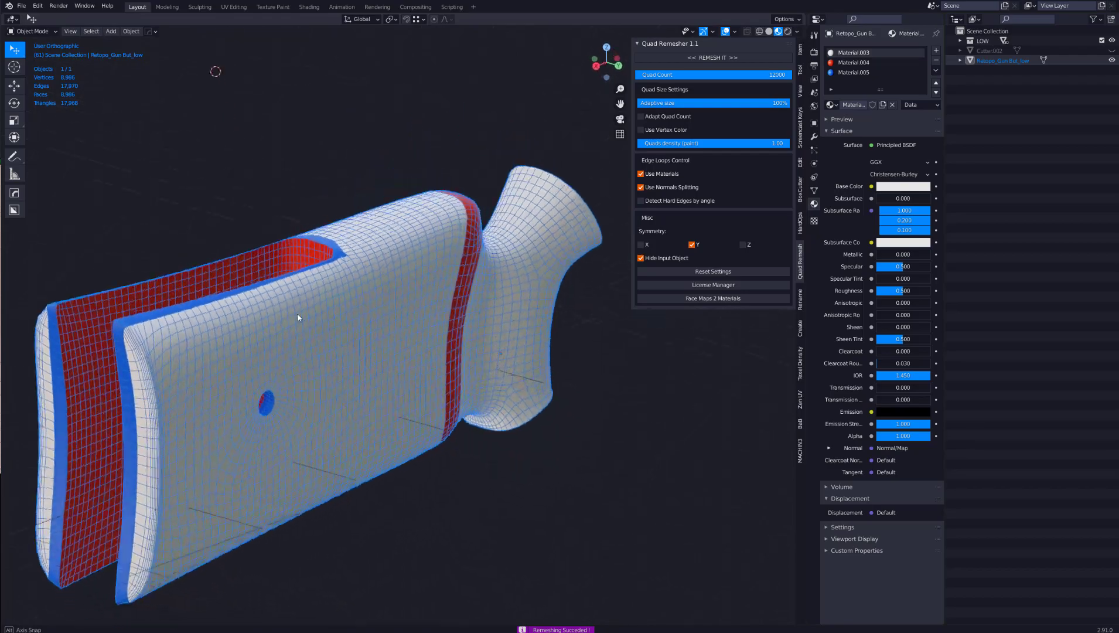
{"action": "left_click_drag", "start_coordinate": [299, 318], "coordinate": [452, 256]}
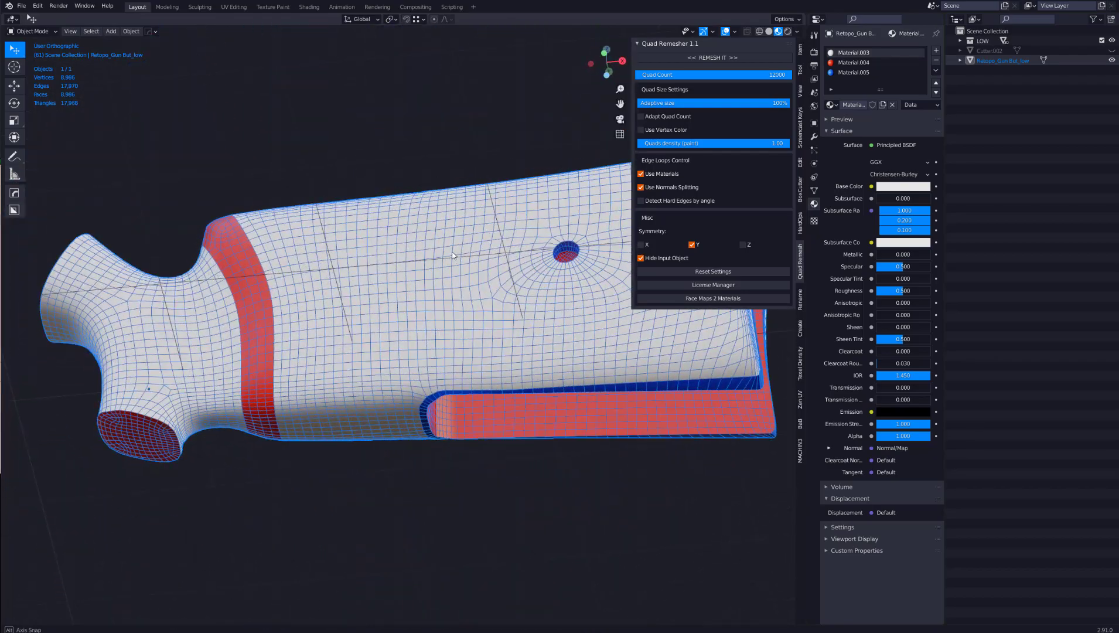
{"action": "left_click_drag", "start_coordinate": [450, 256], "coordinate": [440, 302]}
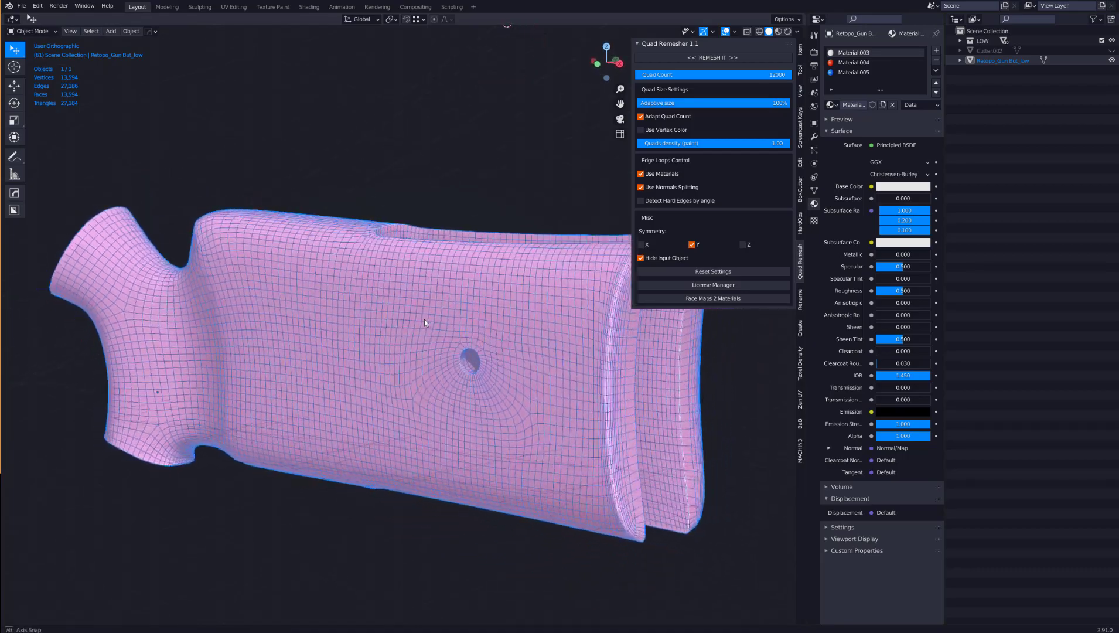
- Orbit the adaptively remeshed stock to inspect its even quad mesh
{"action": "left_click_drag", "start_coordinate": [424, 322], "coordinate": [410, 330]}
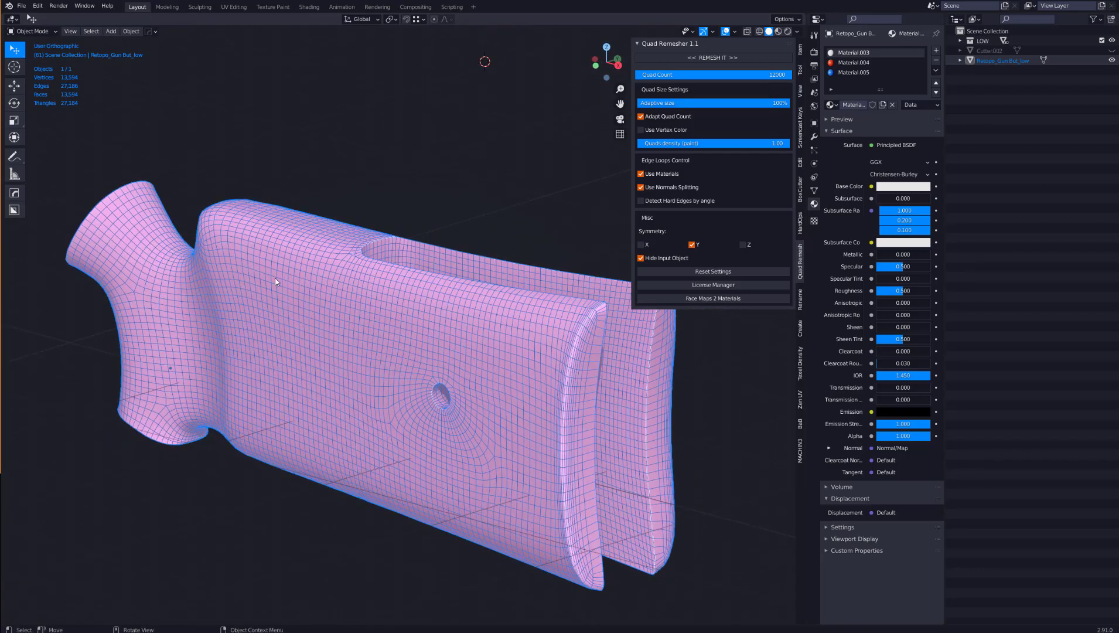
{"action": "mouse_move", "coordinate": [307, 281]}
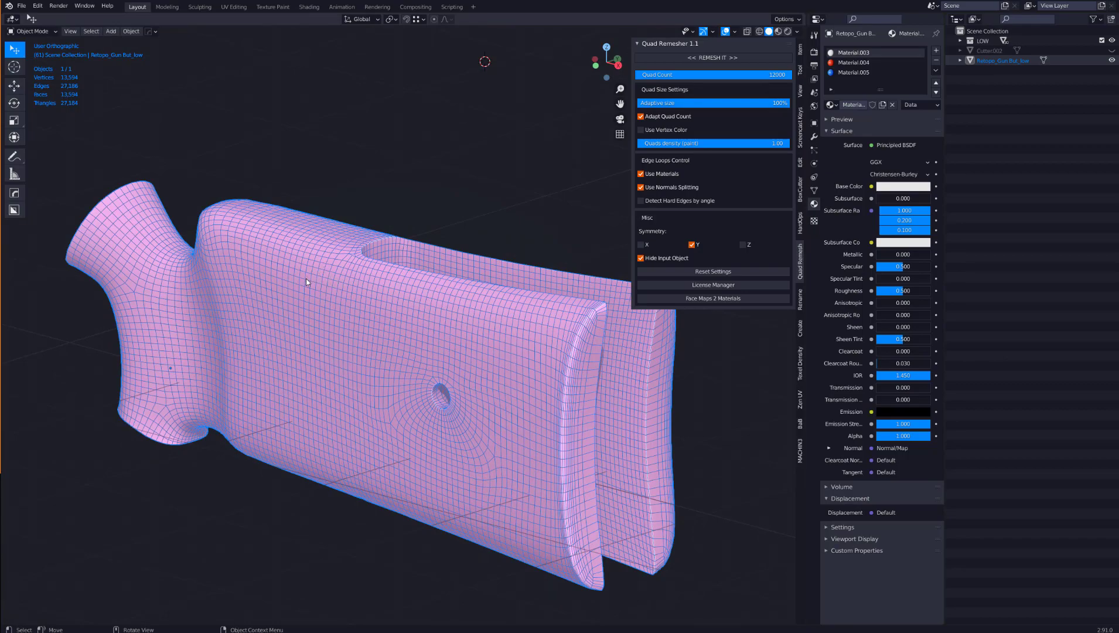
{"action": "mouse_move", "coordinate": [328, 300]}
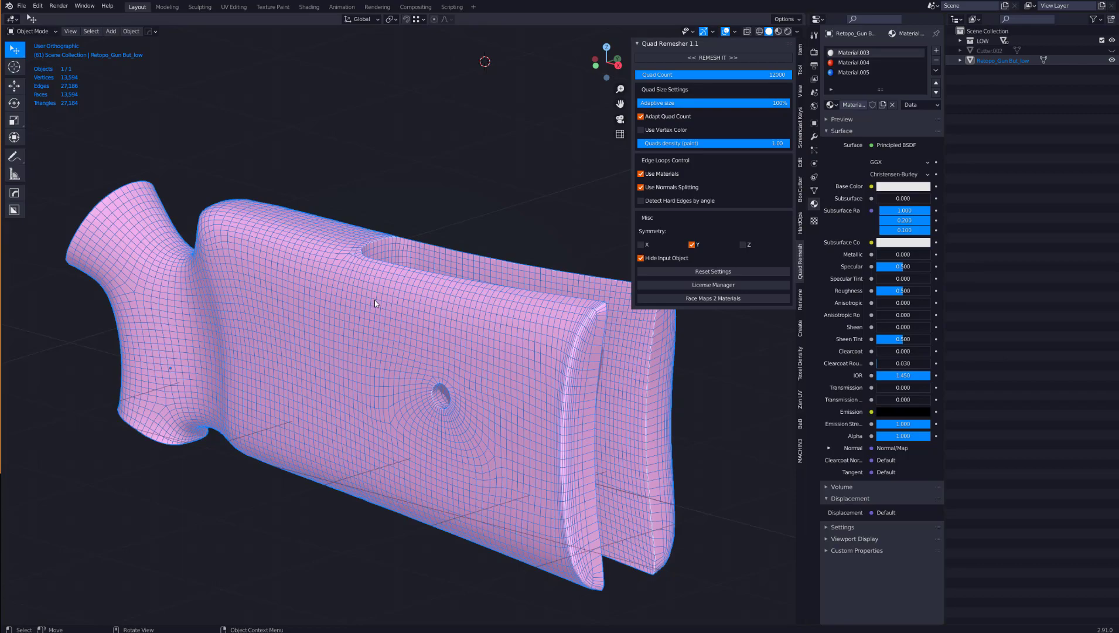
{"action": "left_click_drag", "start_coordinate": [392, 306], "coordinate": [428, 307]}
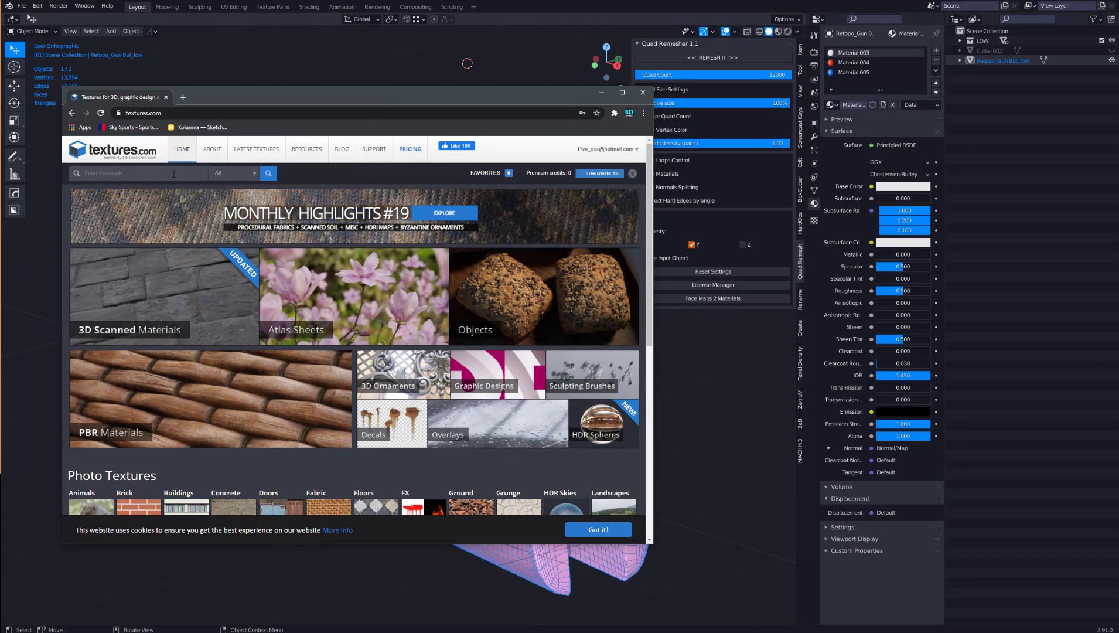
- Search textures.com for 'wood', download the Aged Wood PBR0025 Height TIFF and return to Blender
{"action": "type", "text": "wood"}
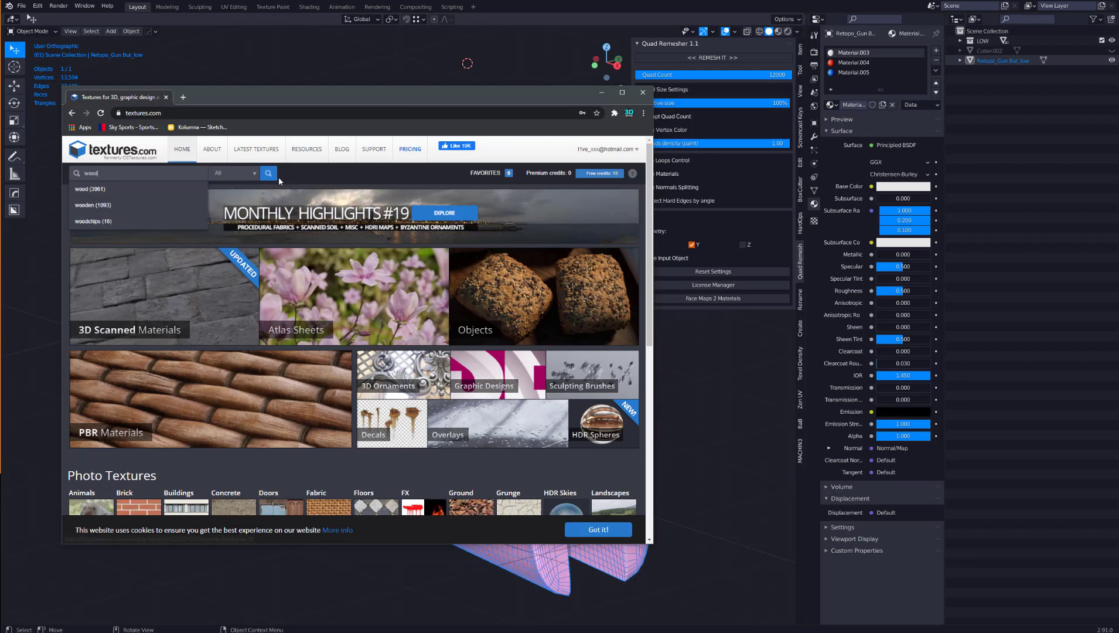
{"action": "left_click", "coordinate": [268, 173]}
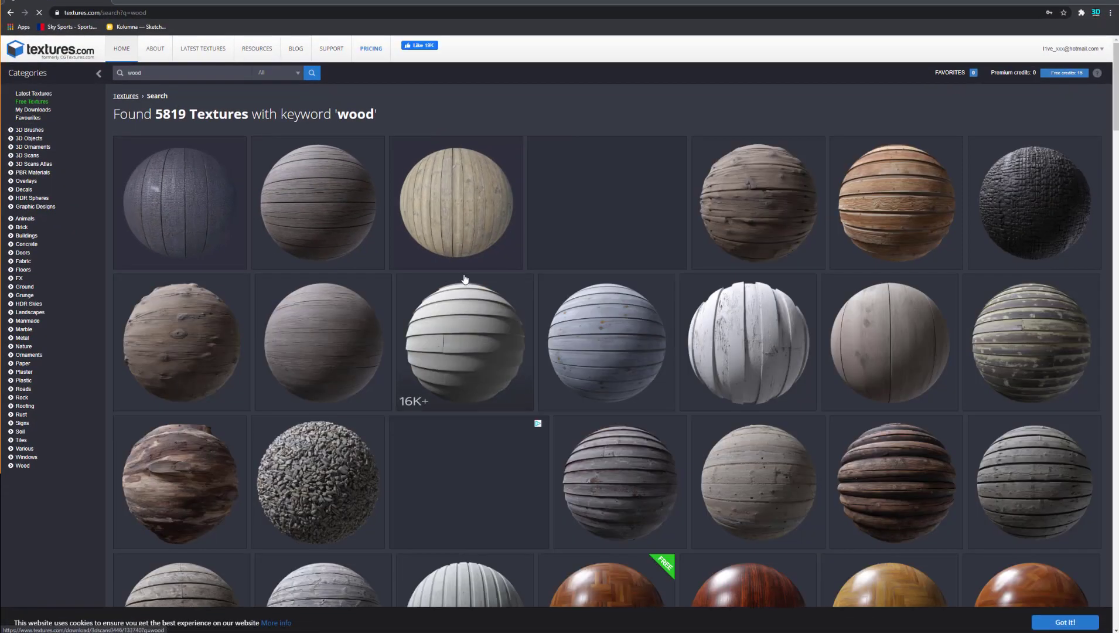
{"action": "scroll", "scroll_direction": "down", "scroll_amount": 3}
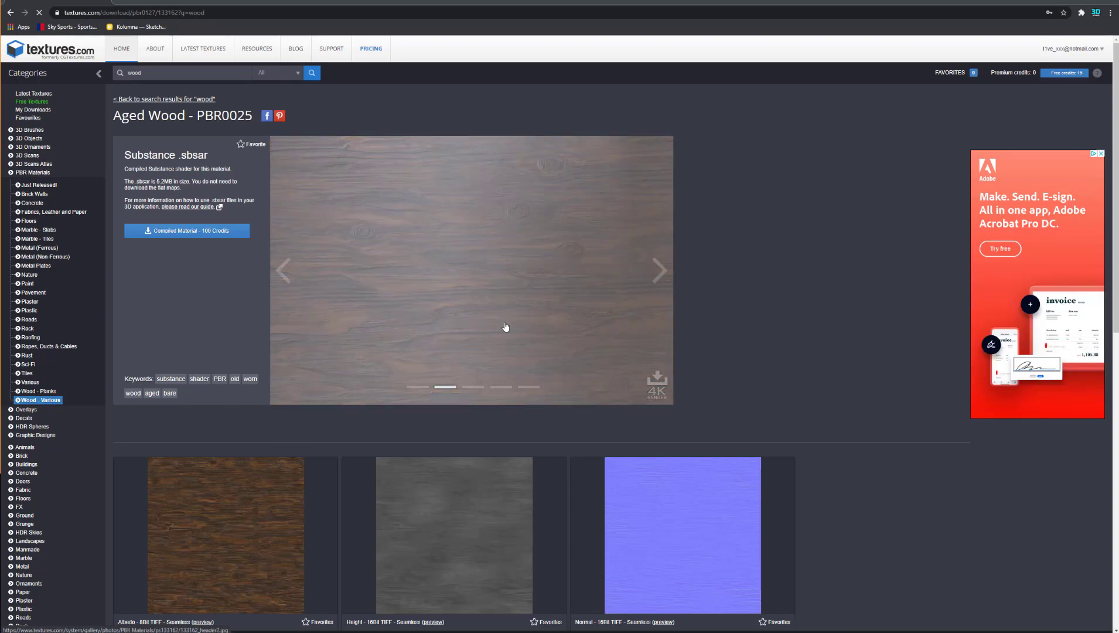
{"action": "scroll", "scroll_direction": "down", "scroll_amount": 3}
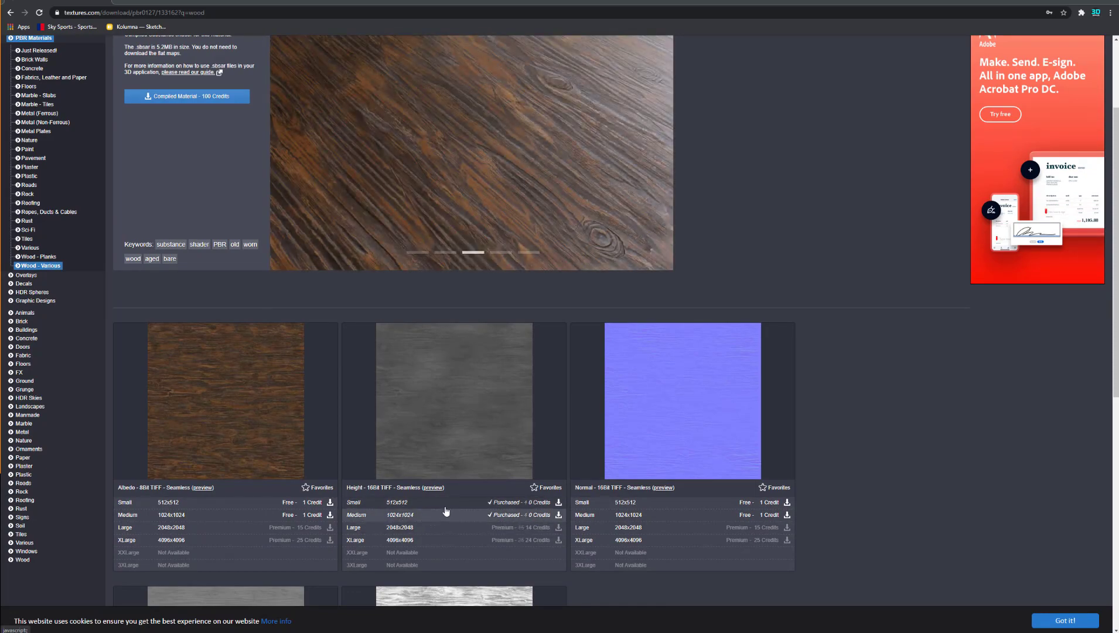
{"action": "scroll", "scroll_direction": "down", "scroll_amount": 3}
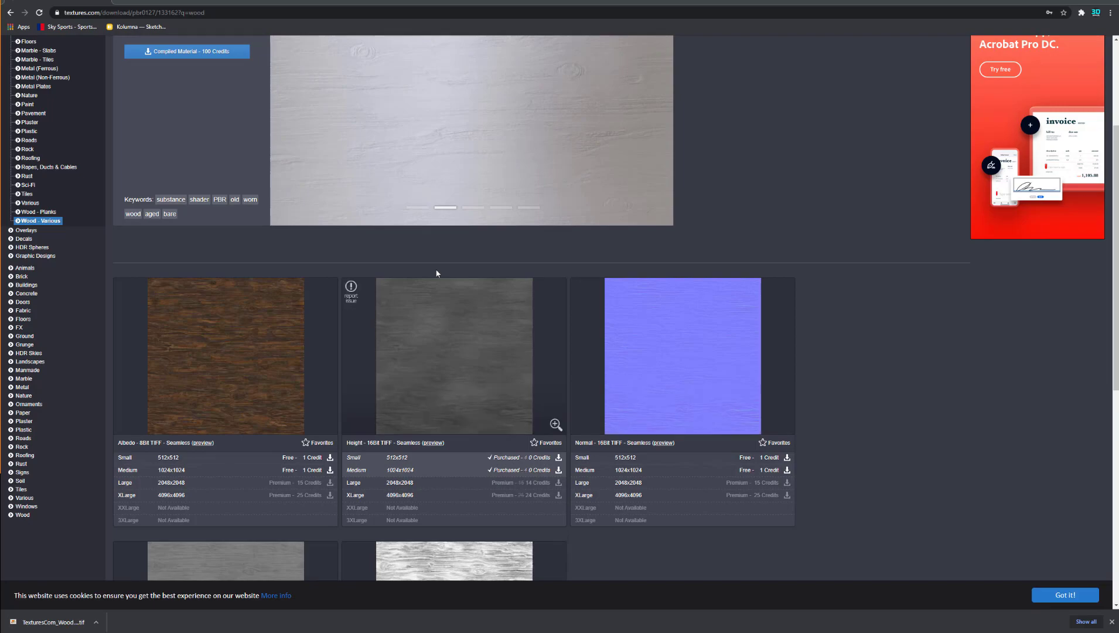
{"action": "left_click", "coordinate": [500, 208]}
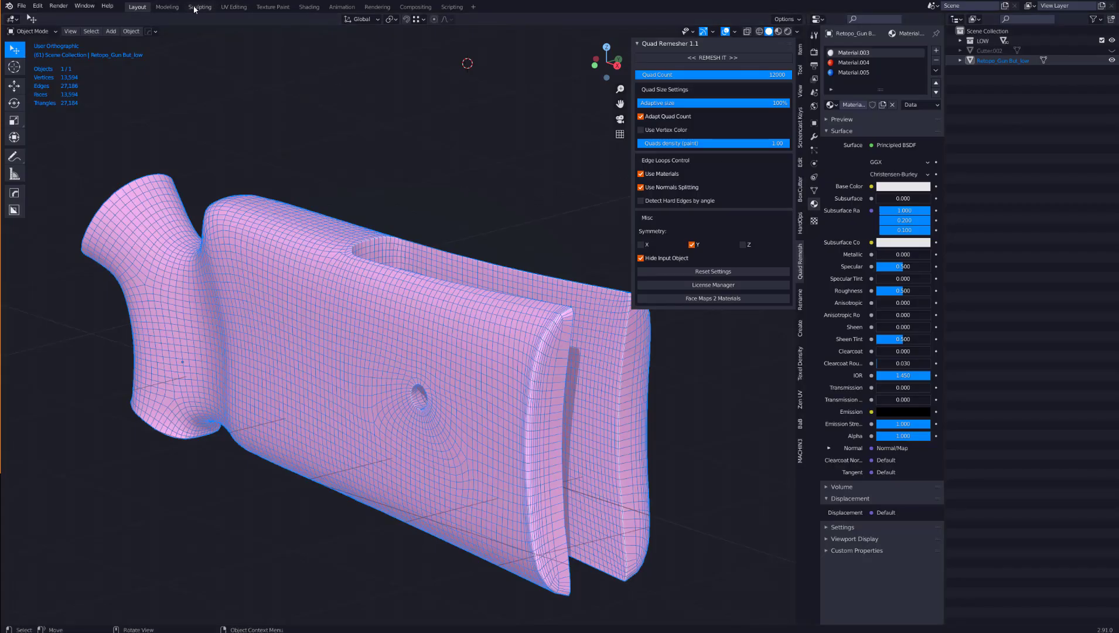
- Switch to the Sculpting workspace and frame the retopologized stock
{"action": "left_click", "coordinate": [200, 6]}
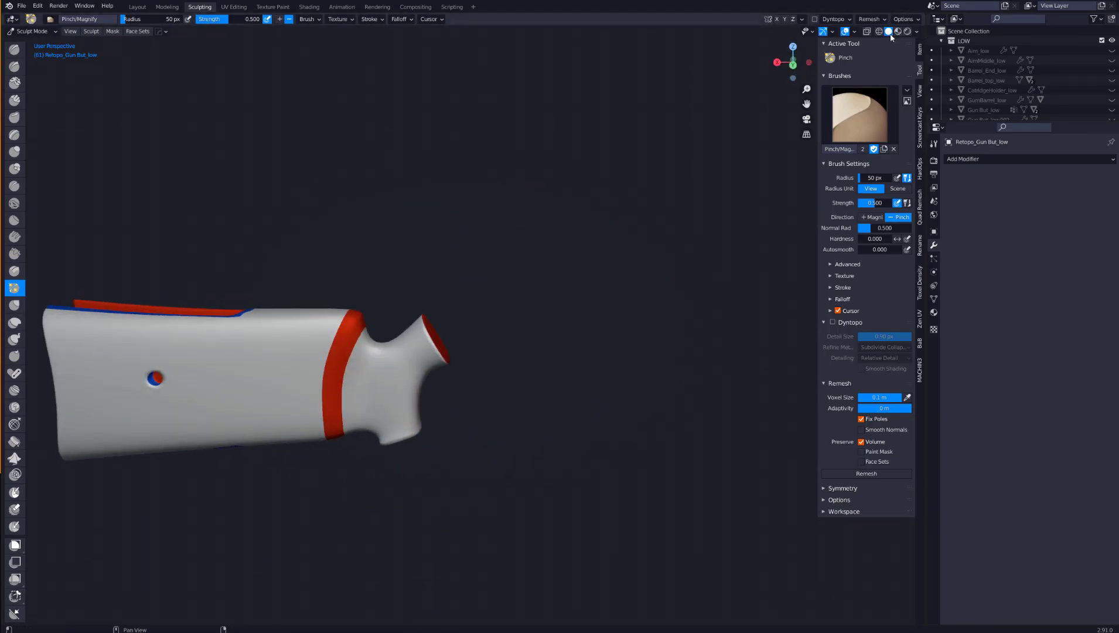
{"action": "left_click", "coordinate": [908, 31]}
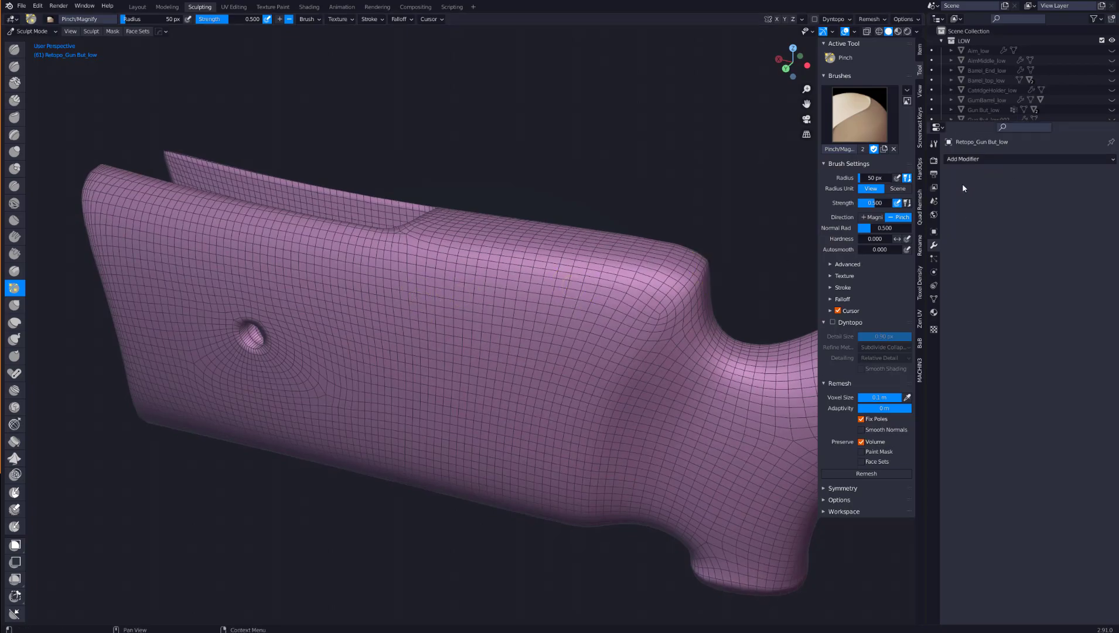
- Add a Multiresolution modifier subdivided to level 4 and sculpt a Draw Sharp test squiggle
{"action": "left_click", "coordinate": [963, 158]}
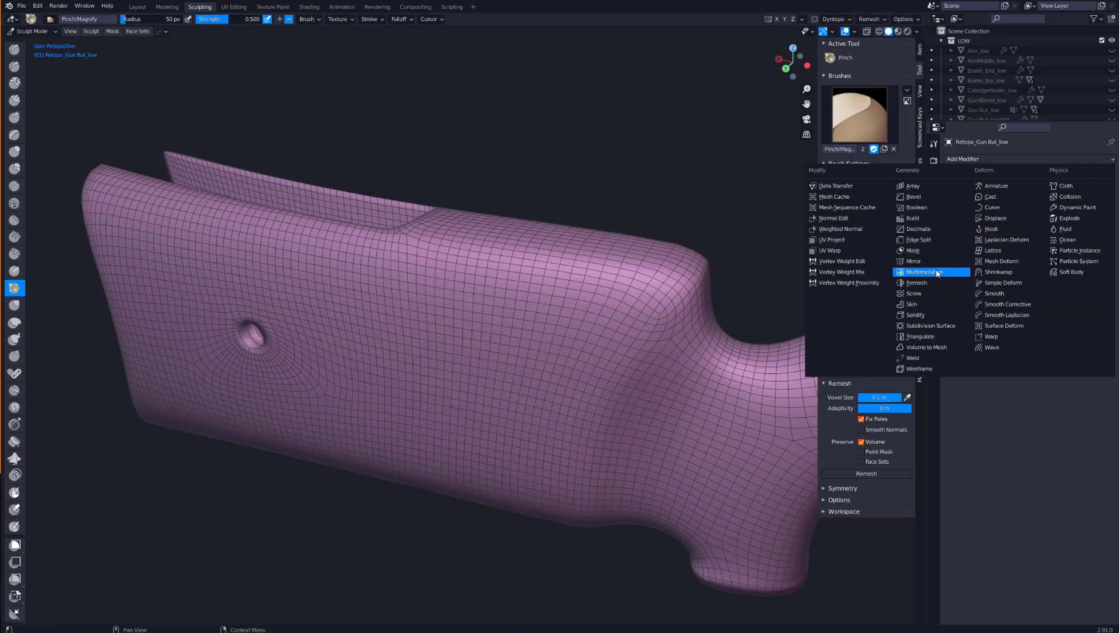
{"action": "left_click", "coordinate": [923, 271]}
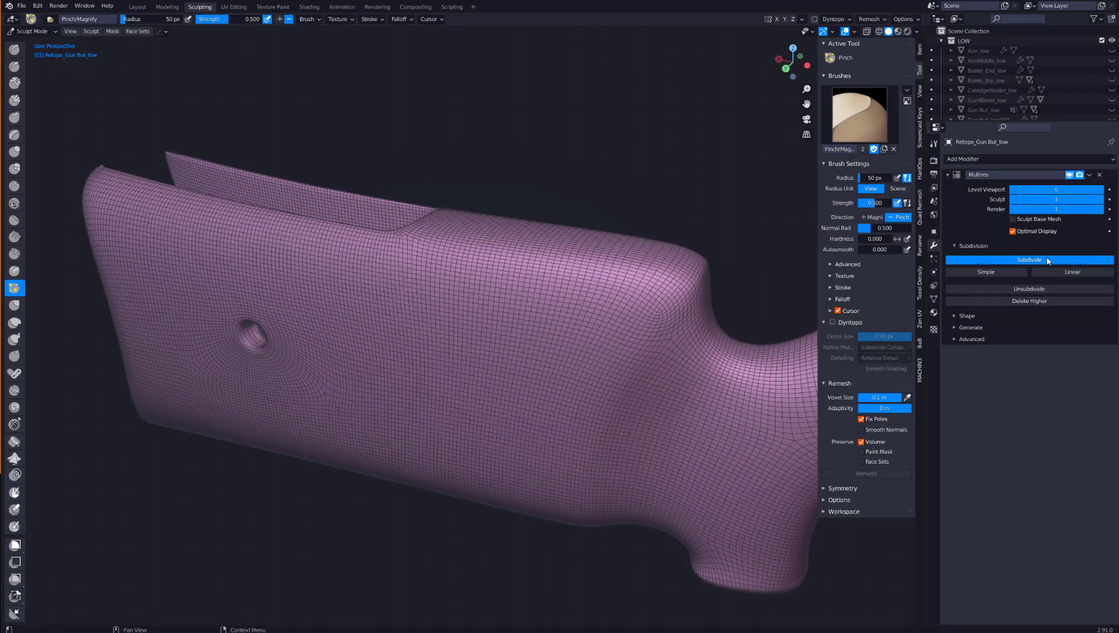
{"action": "left_click", "coordinate": [1029, 259]}
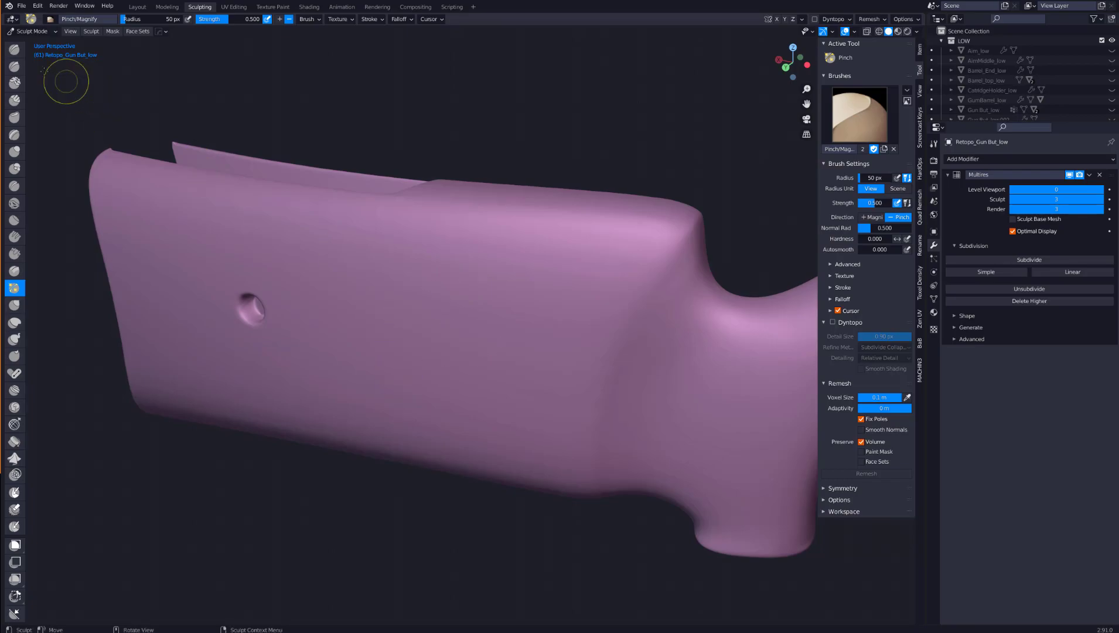
{"action": "left_click_drag", "start_coordinate": [443, 257], "coordinate": [410, 417]}
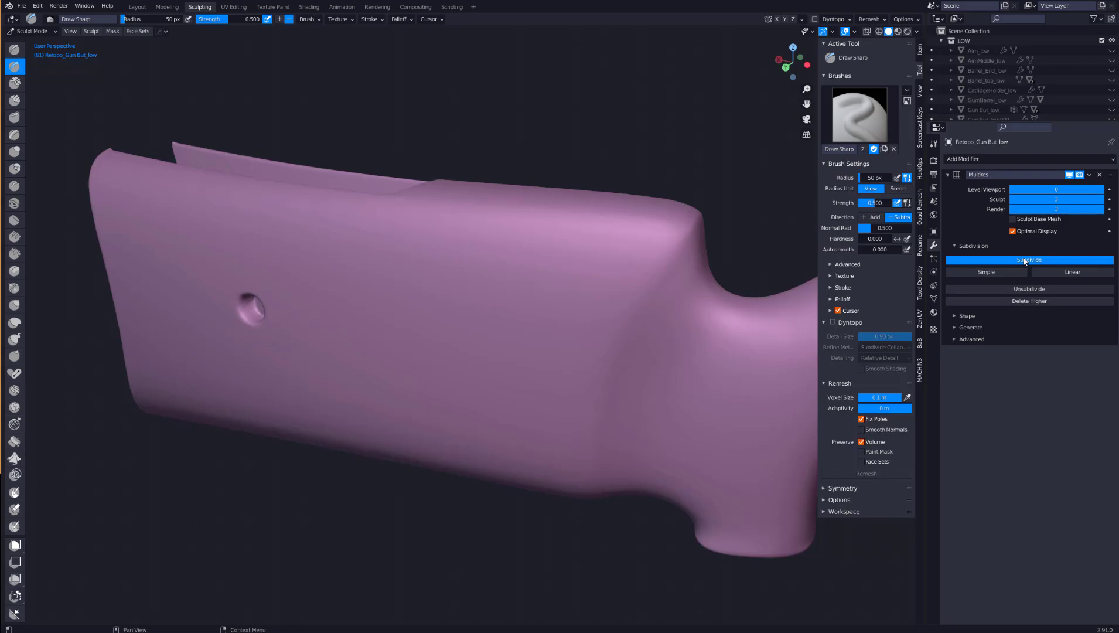
{"action": "left_click", "coordinate": [1028, 259]}
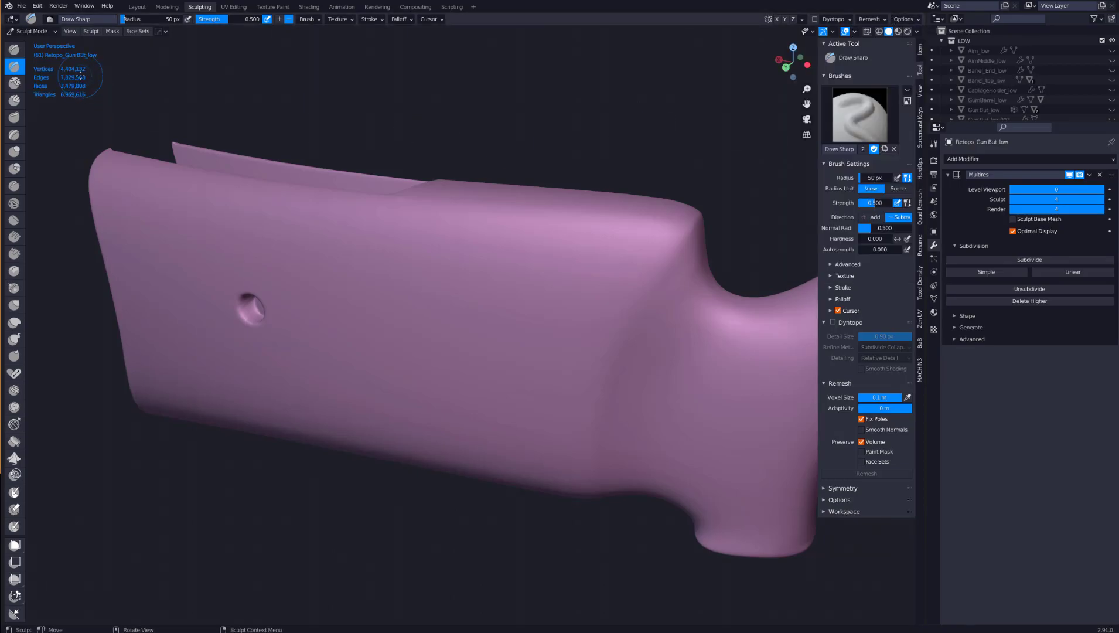
{"action": "mouse_move", "coordinate": [344, 254]}
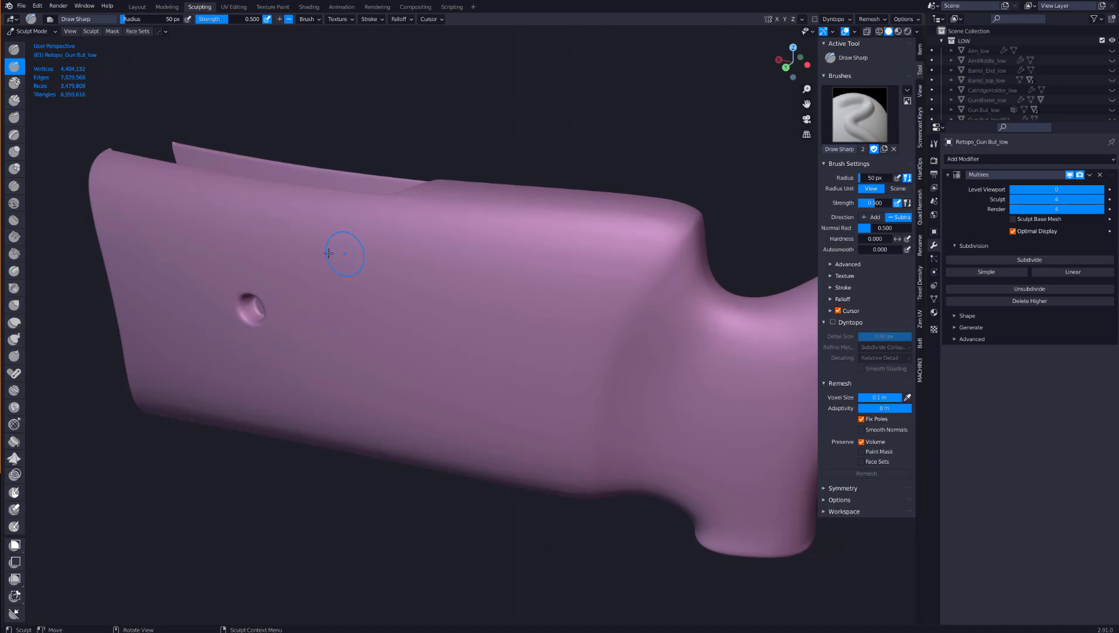
{"action": "left_click_drag", "start_coordinate": [335, 253], "coordinate": [436, 363]}
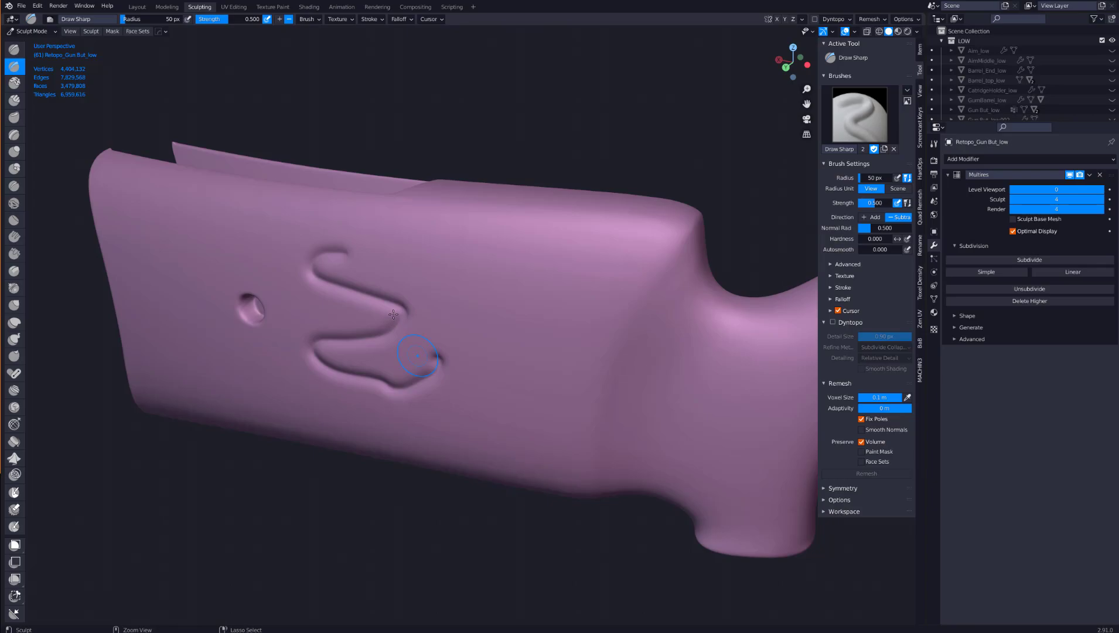
- Undo the squiggle and load TexturesCom_Wood_Aged_1K_height.tif as the brush texture
{"action": "key", "text": "ctrl+z"}
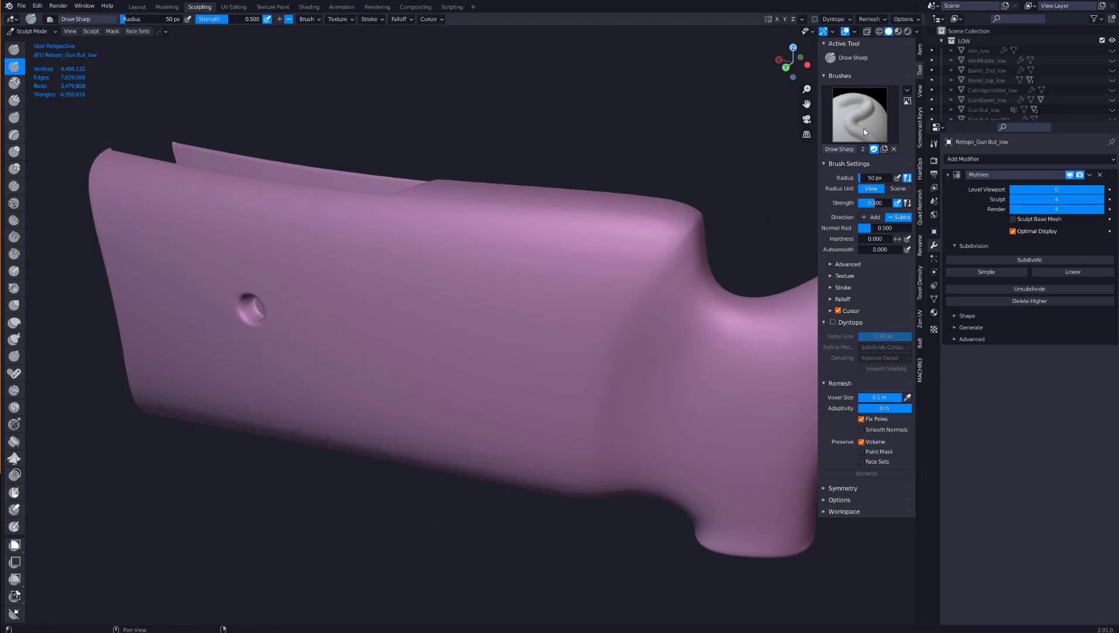
{"action": "mouse_move", "coordinate": [860, 394]}
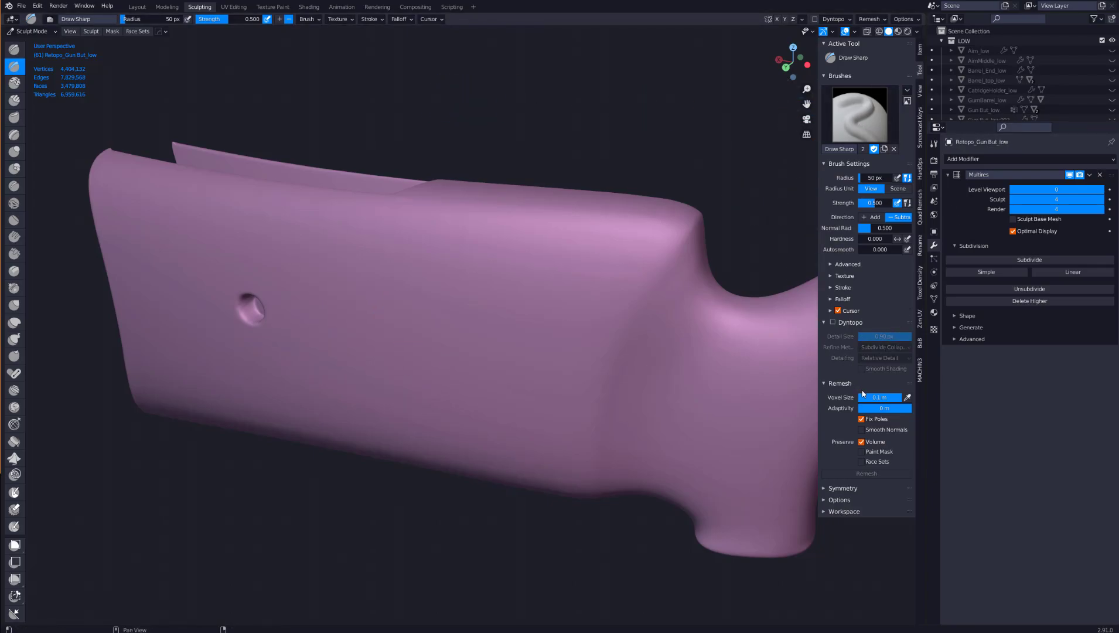
{"action": "left_click", "coordinate": [844, 276]}
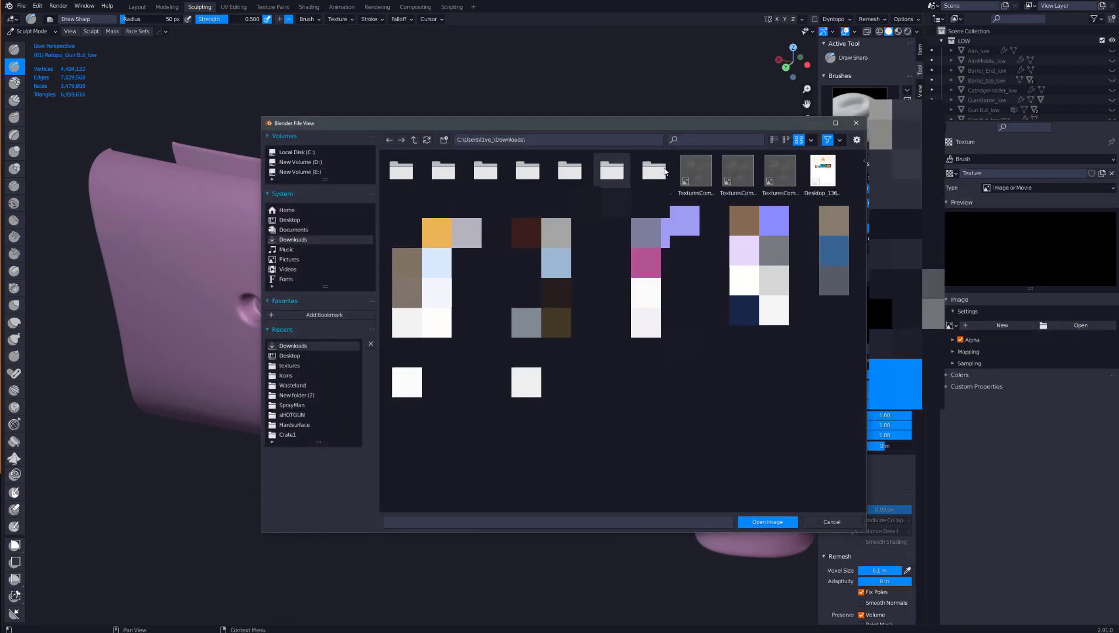
{"action": "left_click", "coordinate": [696, 175]}
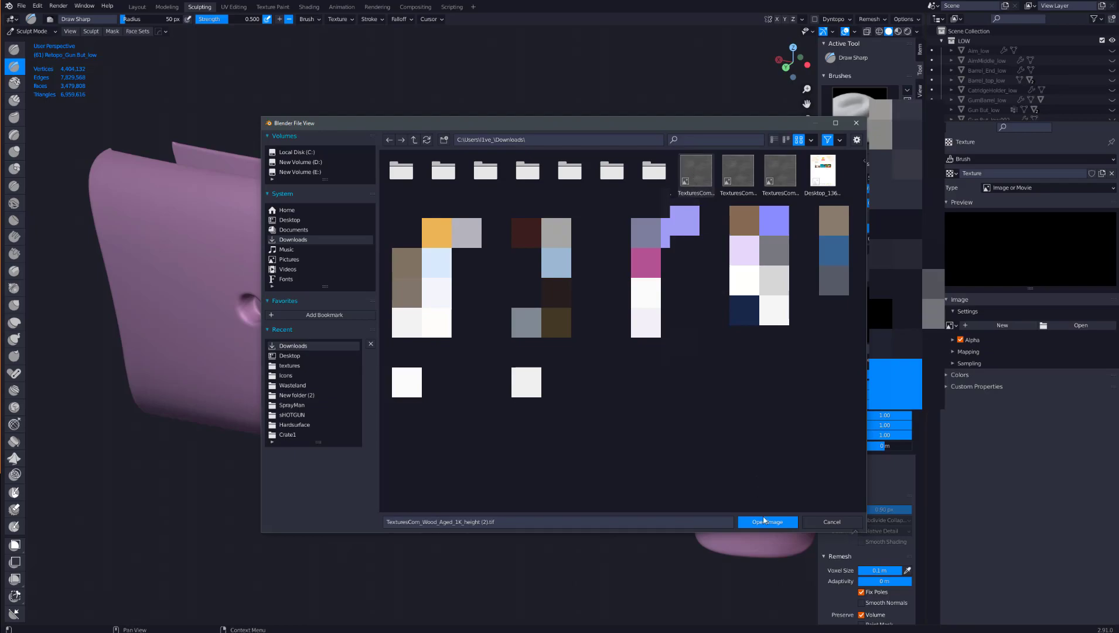
{"action": "left_click", "coordinate": [767, 521]}
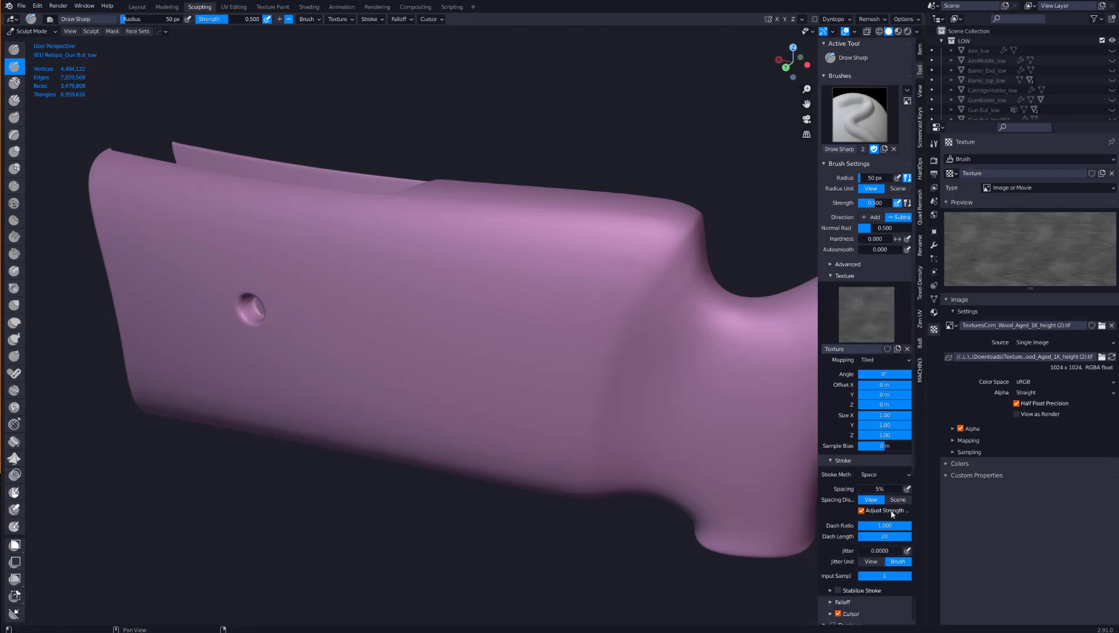
- Set the brush stroke method to Anchored and test a stroke on the stock
{"action": "left_click", "coordinate": [885, 457]}
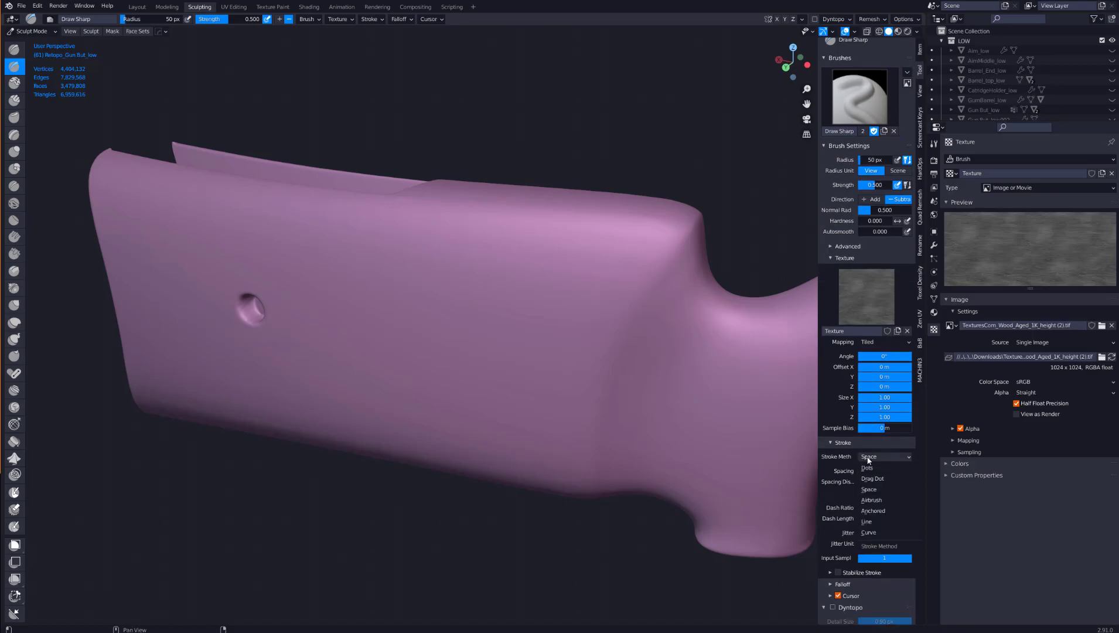
{"action": "left_click", "coordinate": [872, 510]}
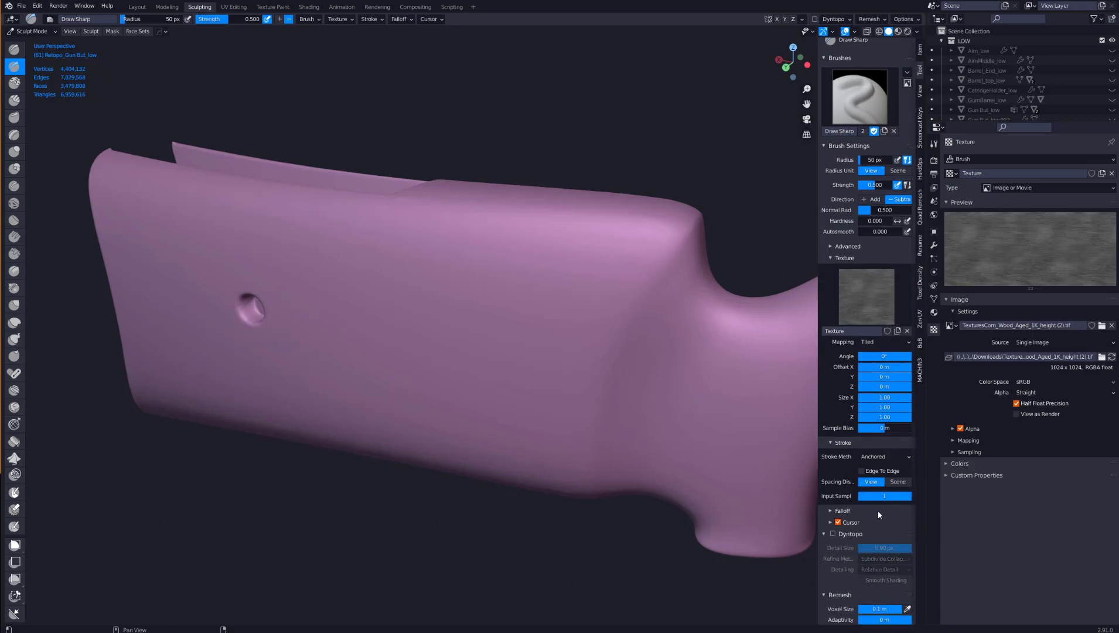
{"action": "left_click", "coordinate": [861, 470]}
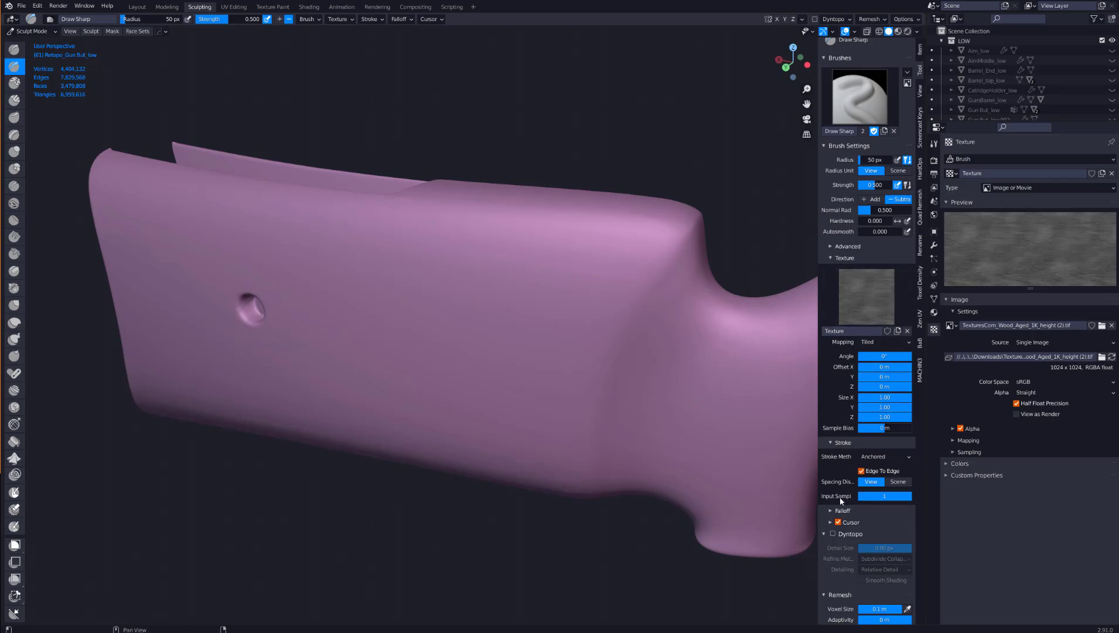
{"action": "mouse_move", "coordinate": [528, 378]}
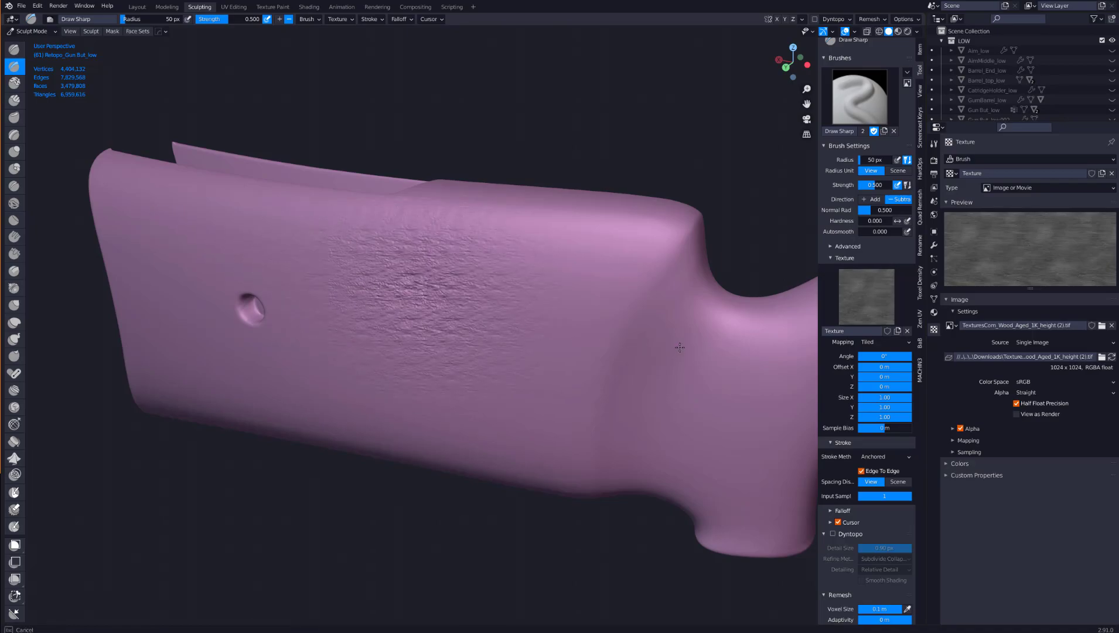
{"action": "left_click", "coordinate": [518, 330]}
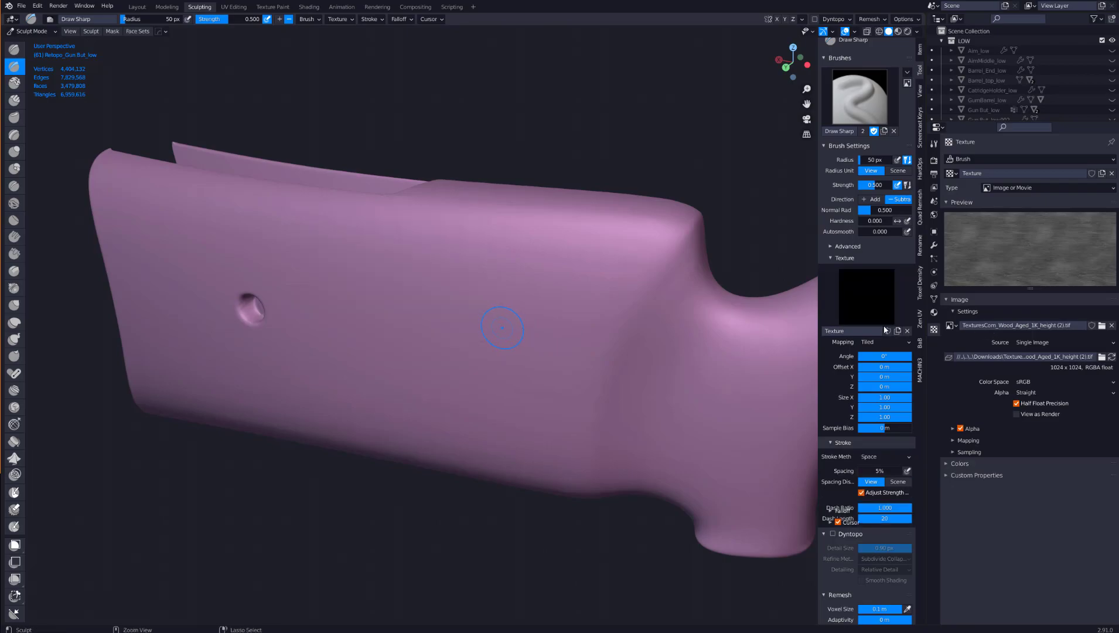
- Change the texture Mapping from Tiled to View Plane and sculpt the wood grain
{"action": "left_click", "coordinate": [883, 342]}
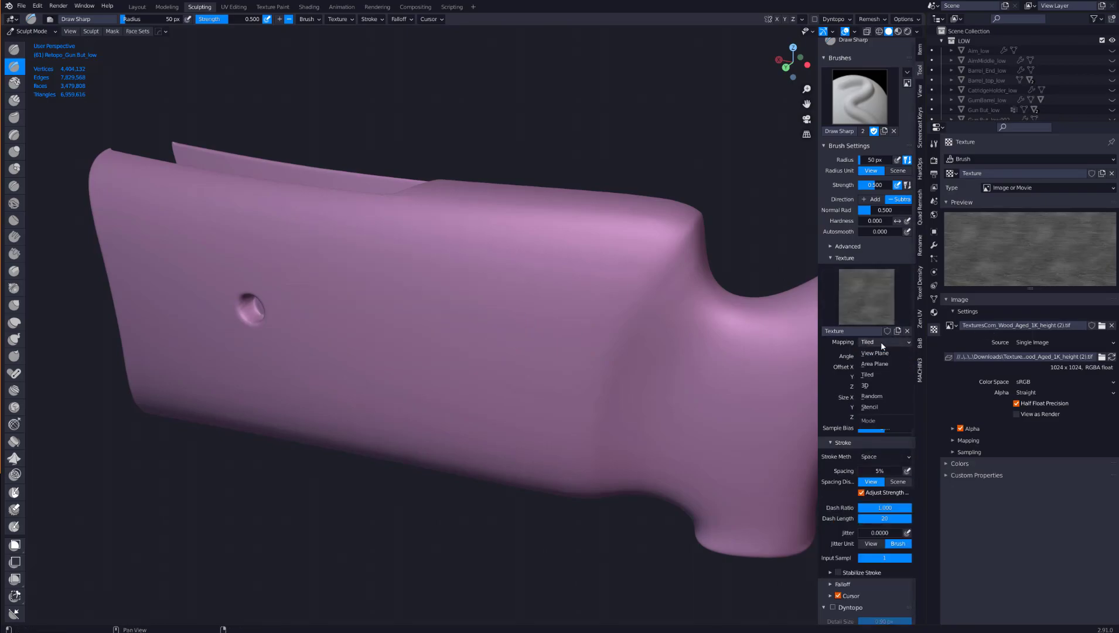
{"action": "left_click", "coordinate": [872, 353]}
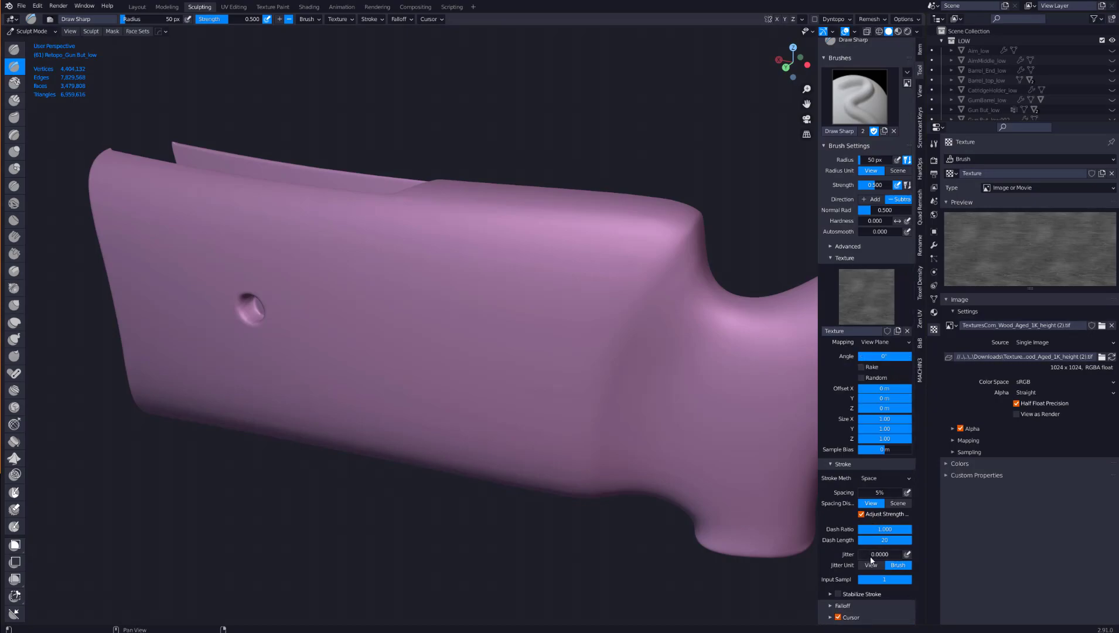
{"action": "left_click", "coordinate": [884, 477]}
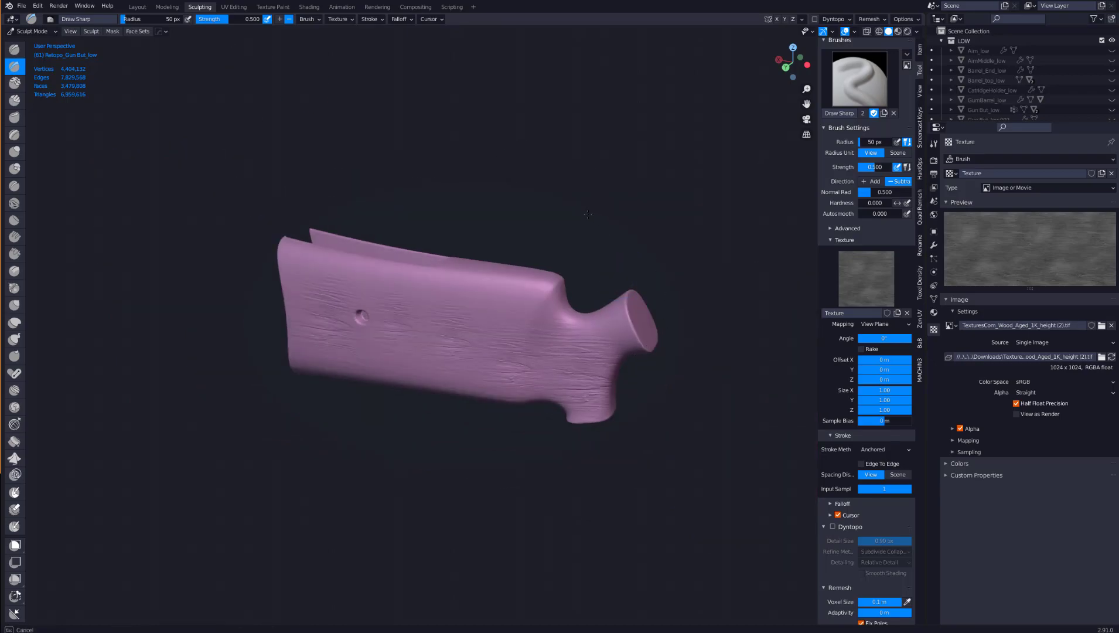
- Stamp wood-grain relief onto the stock's other side, top and along the narrow grip
{"action": "left_click", "coordinate": [492, 269]}
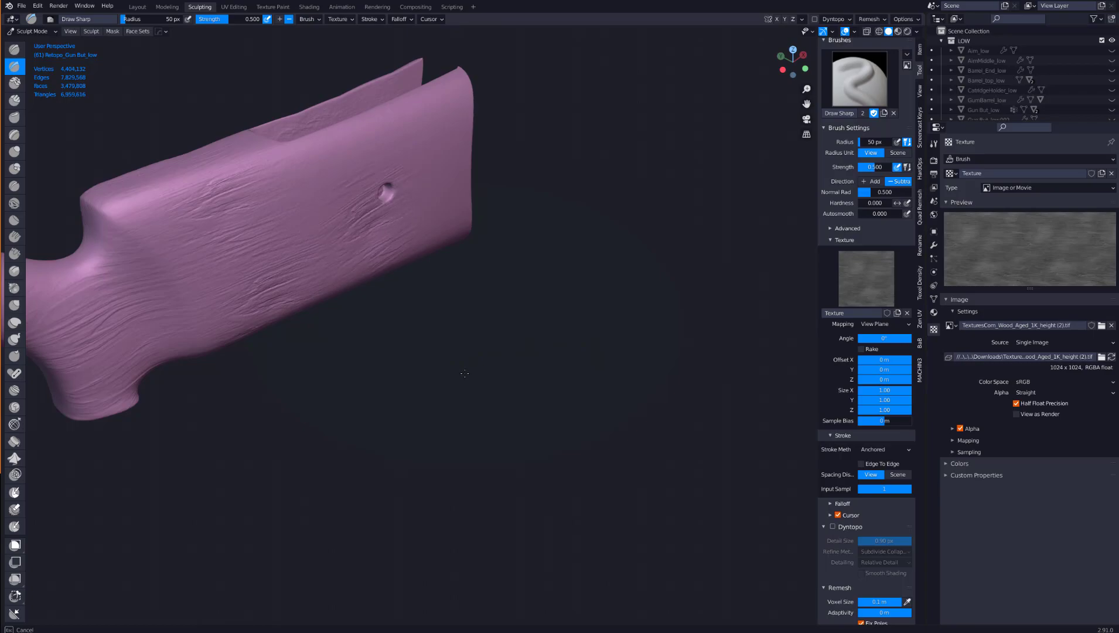
{"action": "left_click", "coordinate": [384, 191]}
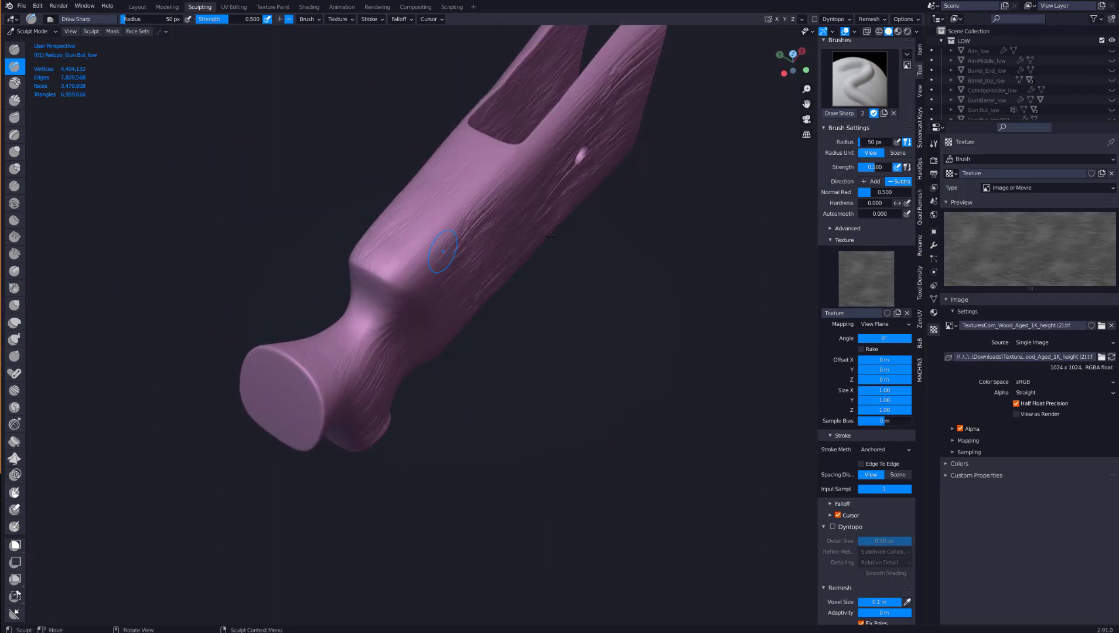
{"action": "left_click_drag", "start_coordinate": [443, 249], "coordinate": [336, 153]}
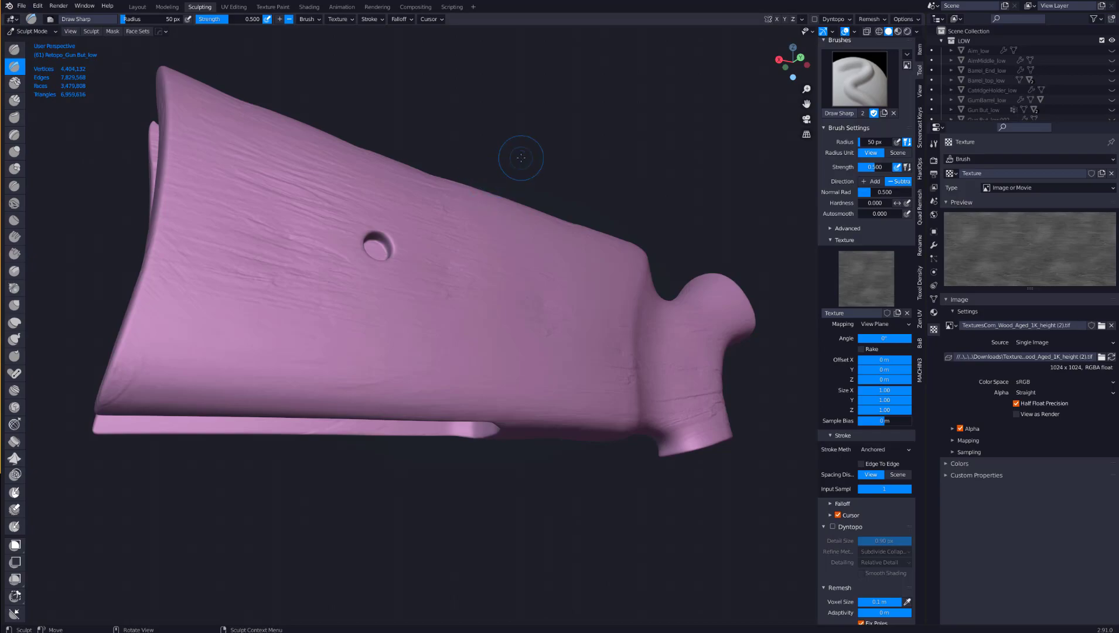
{"action": "mouse_move", "coordinate": [386, 148]}
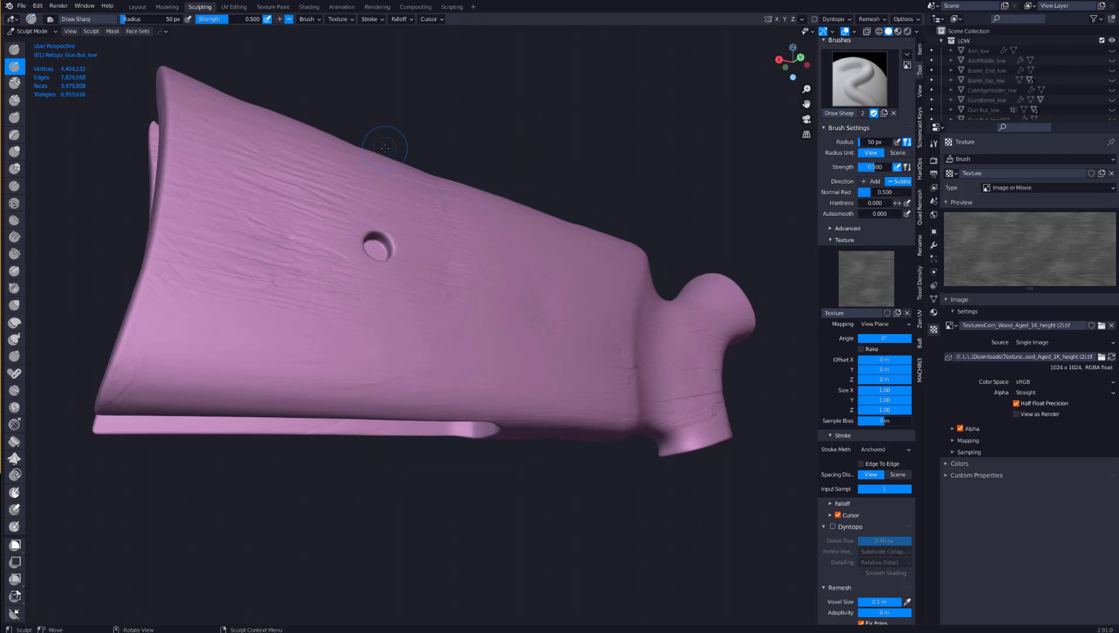
- Start an Append from the File menu to bring in data from another blend file
{"action": "left_click", "coordinate": [21, 5]}
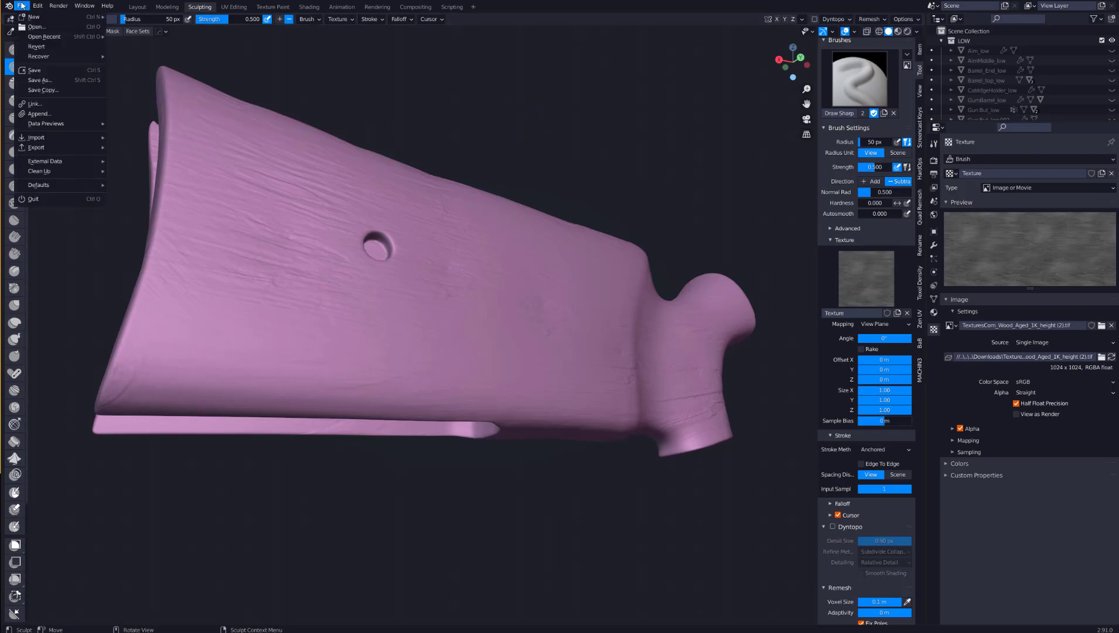
{"action": "left_click", "coordinate": [58, 6]}
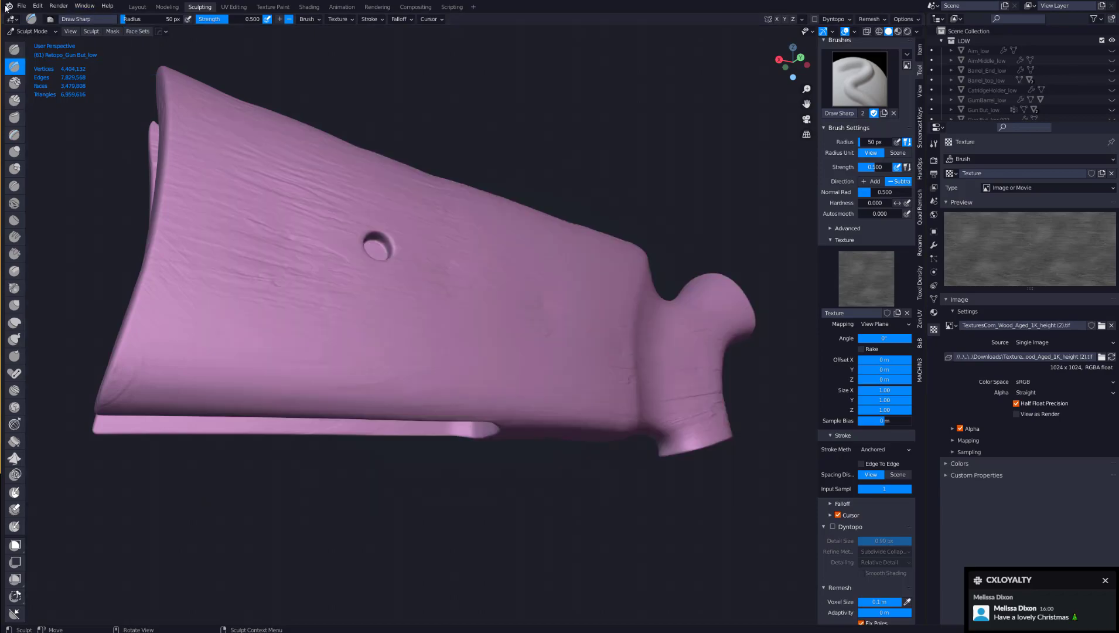
{"action": "left_click", "coordinate": [21, 6]}
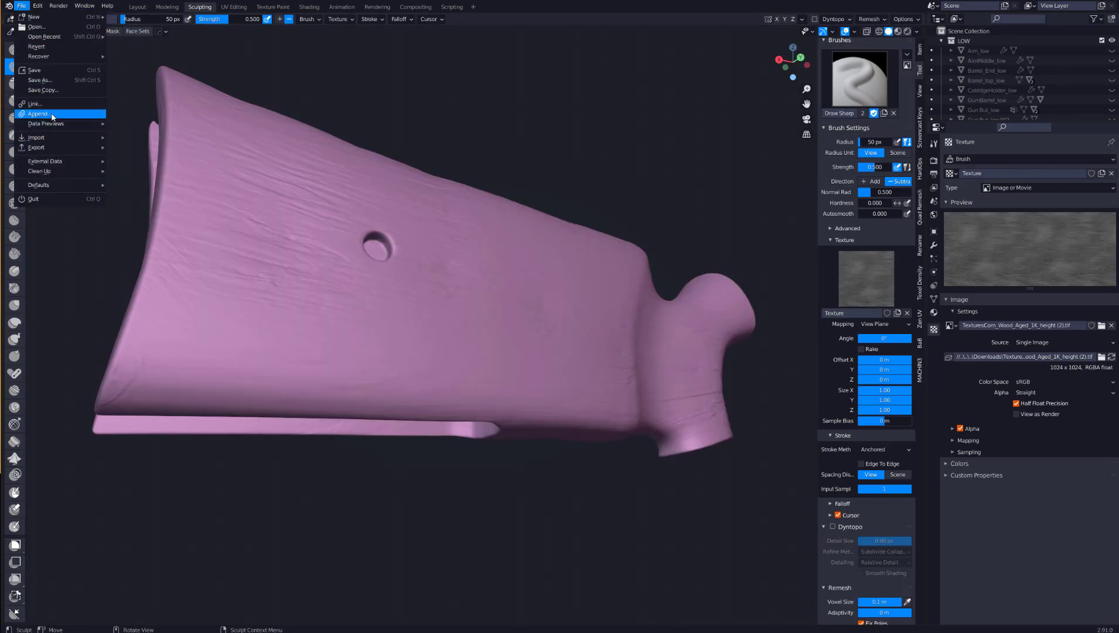
{"action": "left_click", "coordinate": [38, 114]}
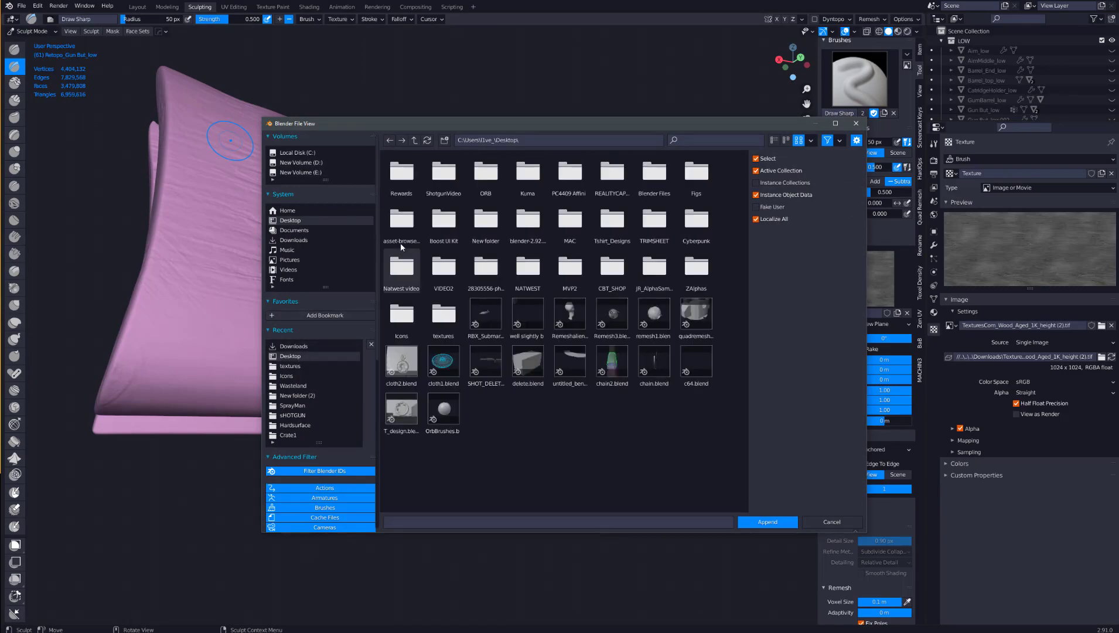
- Browse to Desktop/ORB/OrbBrushes.blend/Brush and shift-select all Orb brushes to append
{"action": "double_click", "coordinate": [487, 176]}
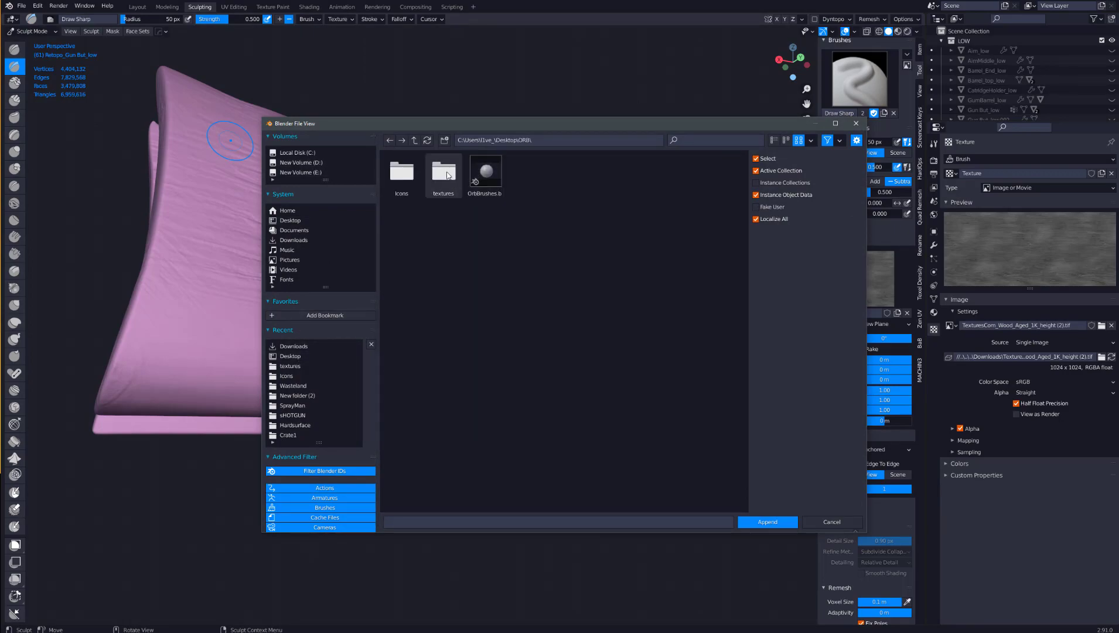
{"action": "double_click", "coordinate": [485, 171]}
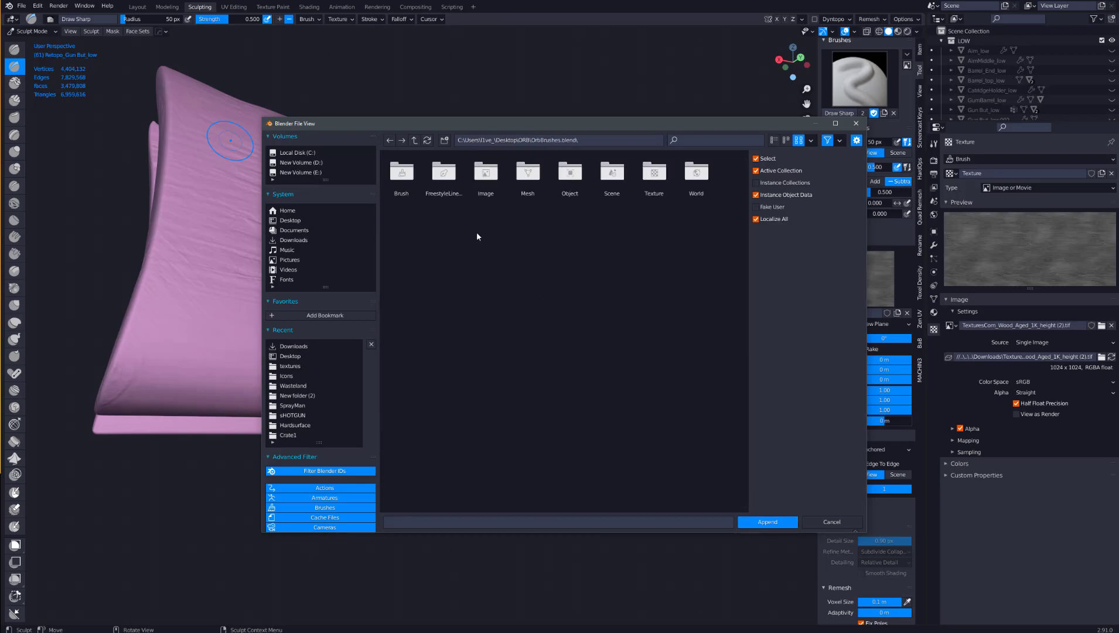
{"action": "double_click", "coordinate": [401, 175]}
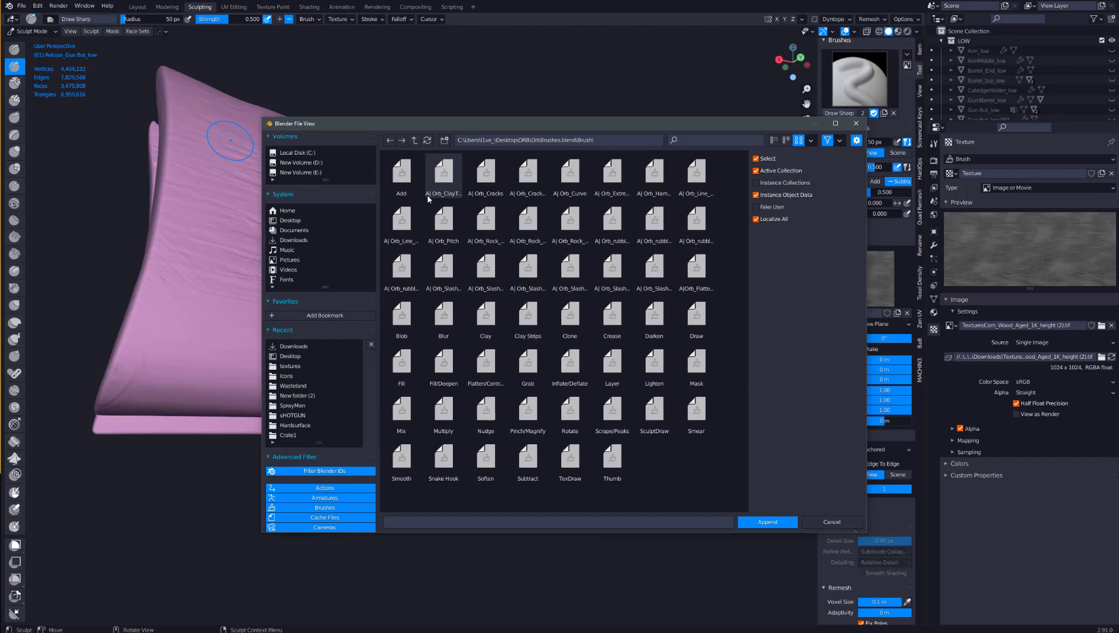
{"action": "left_click", "coordinate": [443, 171]}
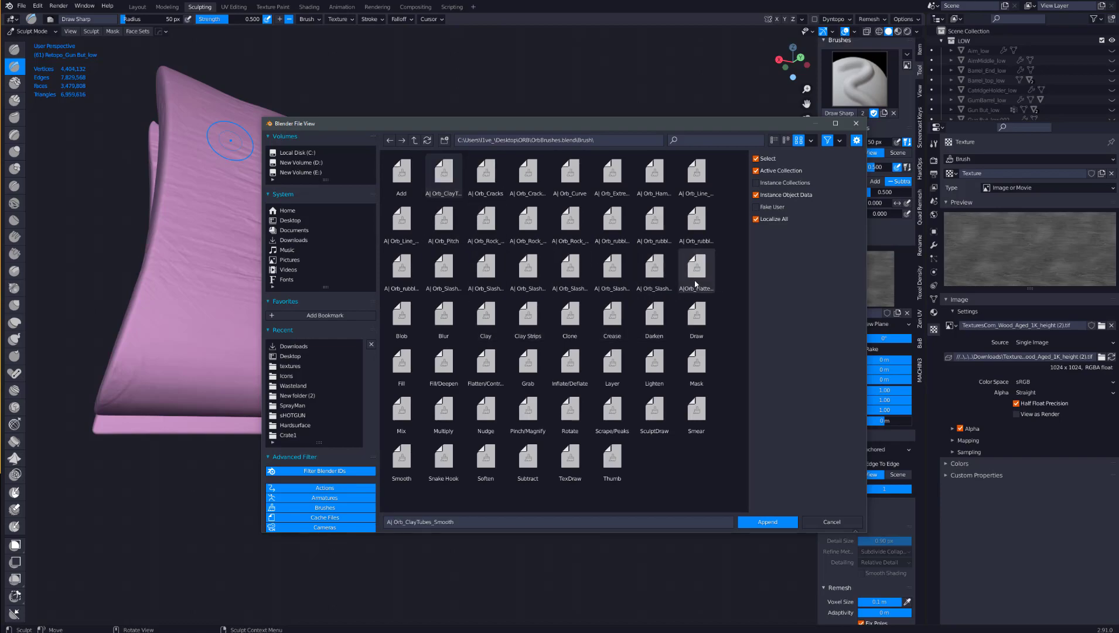
{"action": "left_click", "coordinate": [766, 521]}
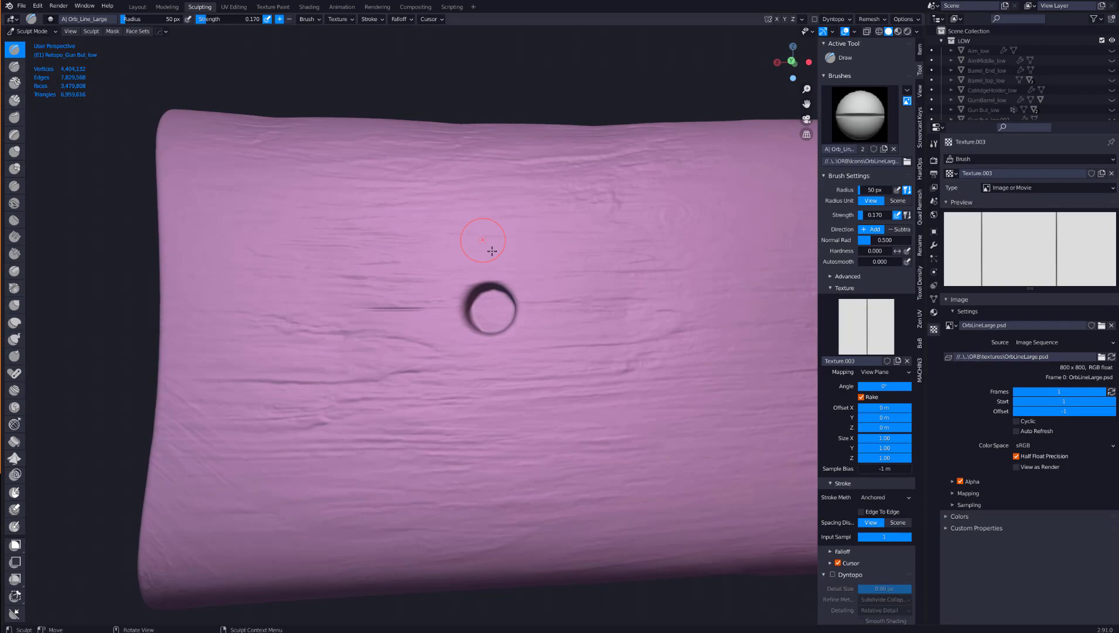
- Carve Orb_Line_Large scratches above the screw hole, along the lower edge and around the cutout
{"action": "left_click_drag", "start_coordinate": [481, 239], "coordinate": [525, 280]}
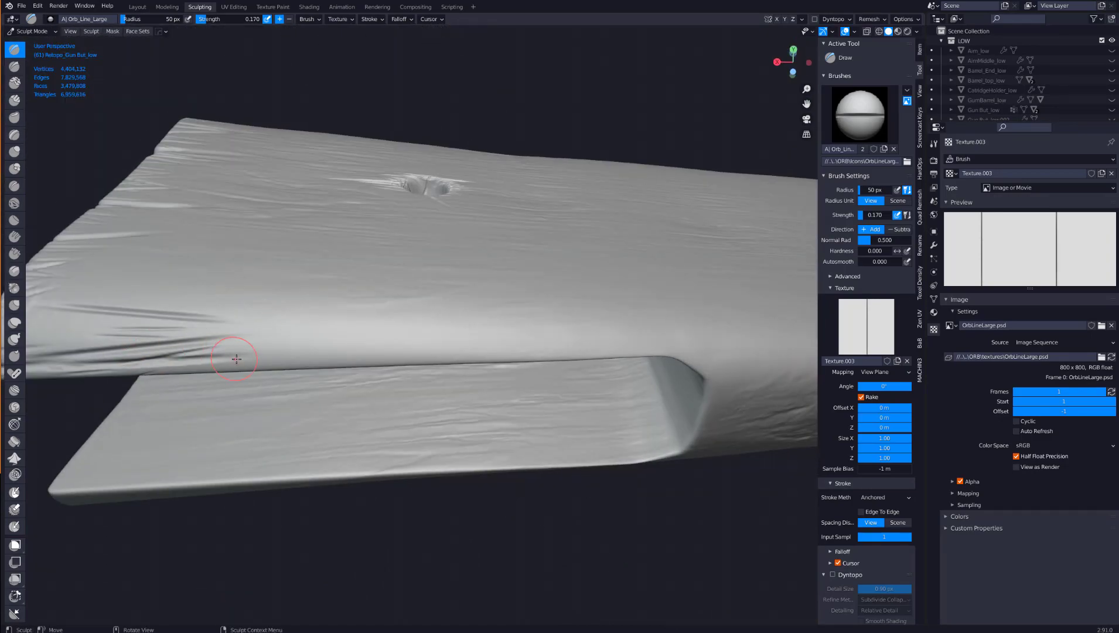
{"action": "left_click_drag", "start_coordinate": [235, 358], "coordinate": [698, 367]}
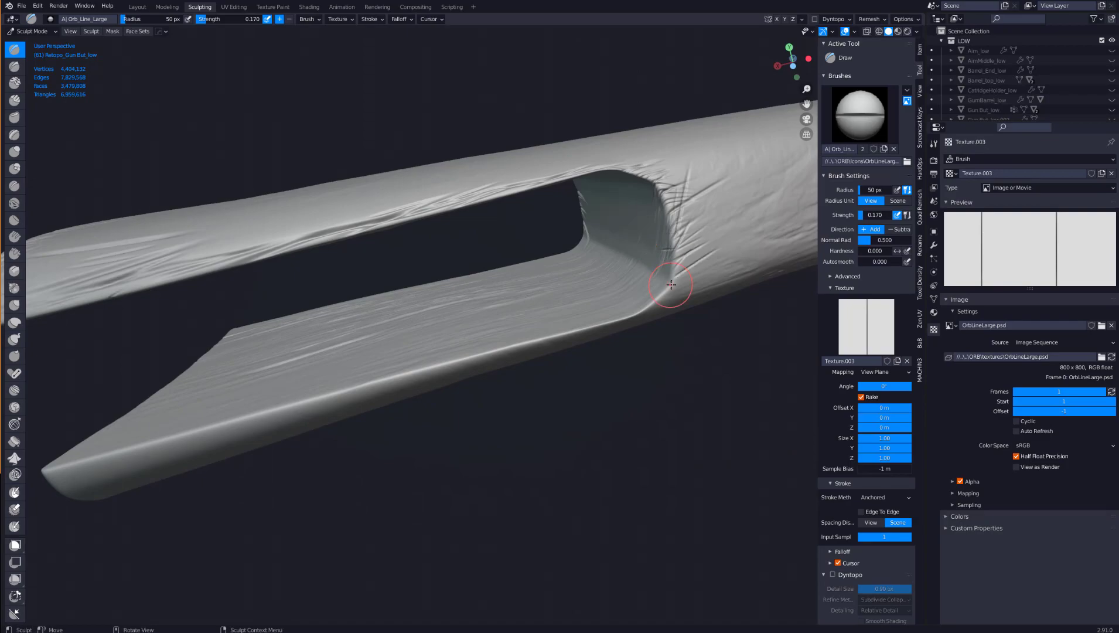
{"action": "left_click_drag", "start_coordinate": [671, 286], "coordinate": [485, 445]}
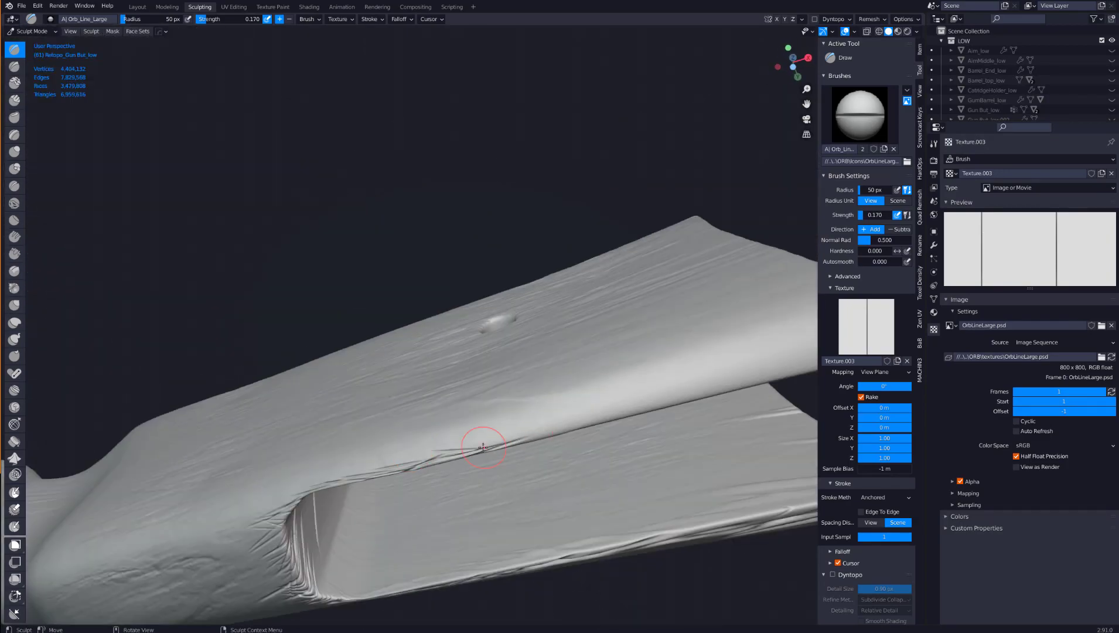
{"action": "left_click_drag", "start_coordinate": [485, 448], "coordinate": [565, 374]}
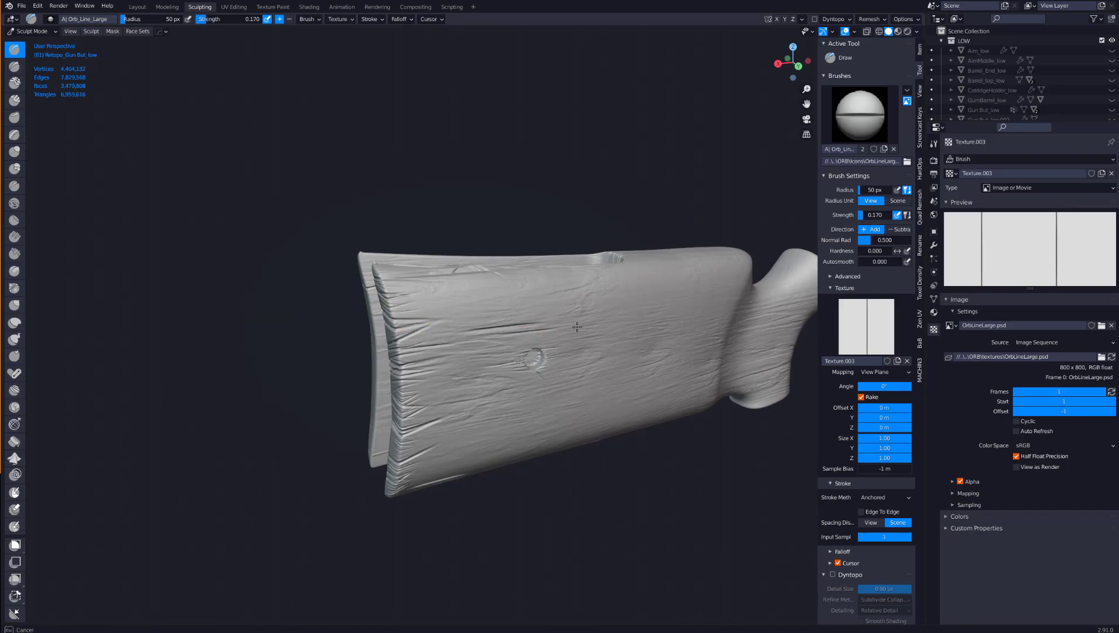
{"action": "left_click", "coordinate": [859, 114]}
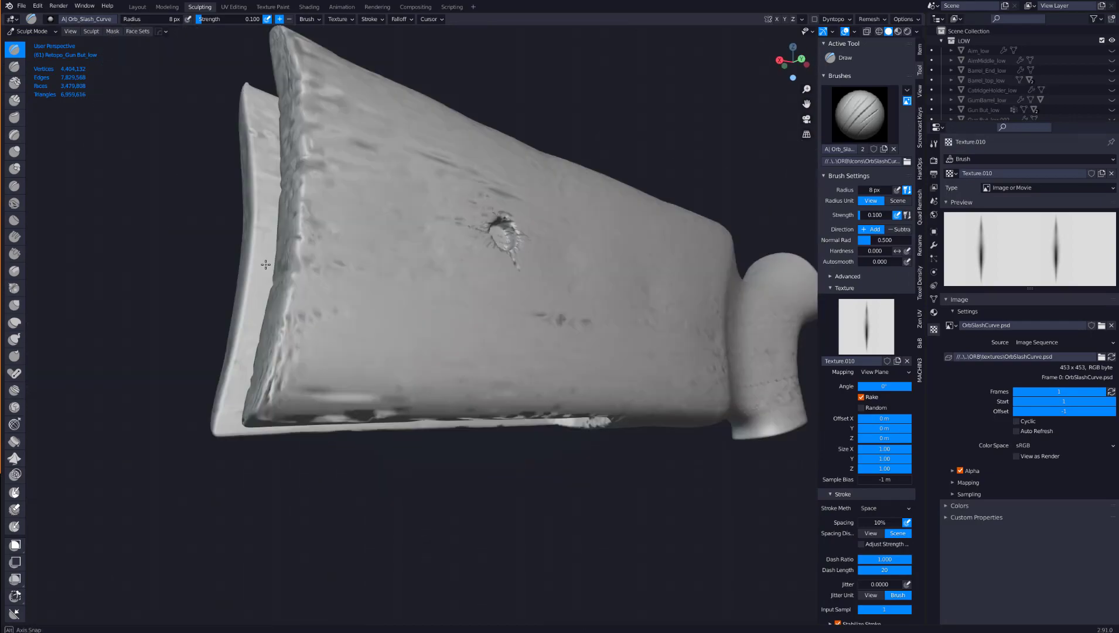
- Cut a small Orb_Slash_Curve dent into the stock, then sharpen it with the Pinch brush
{"action": "left_click", "coordinate": [859, 114]}
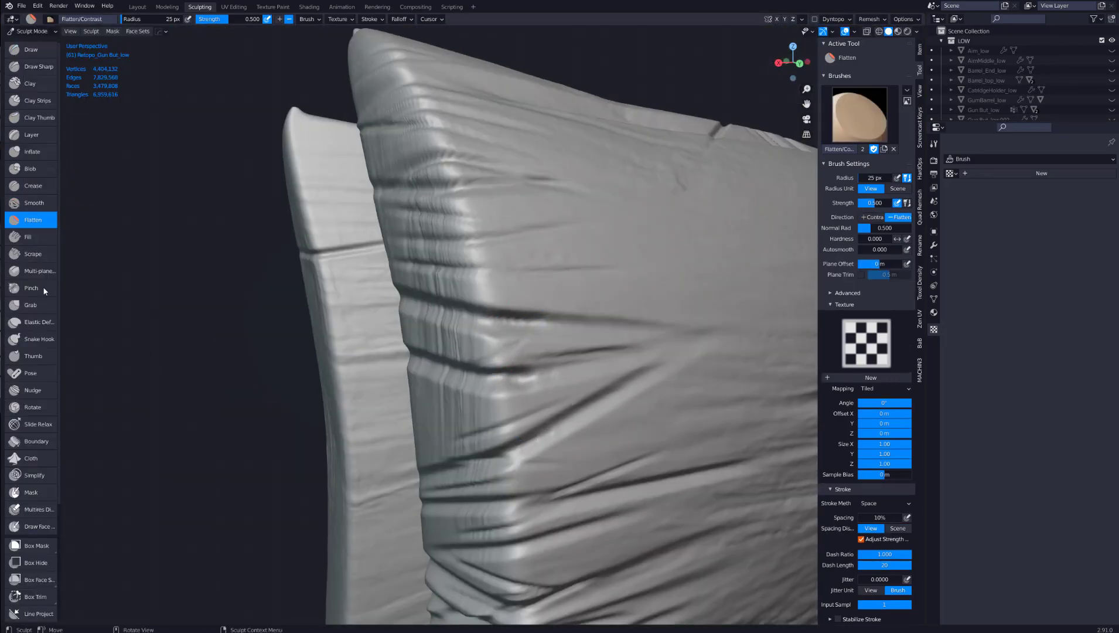
{"action": "left_click", "coordinate": [30, 287]}
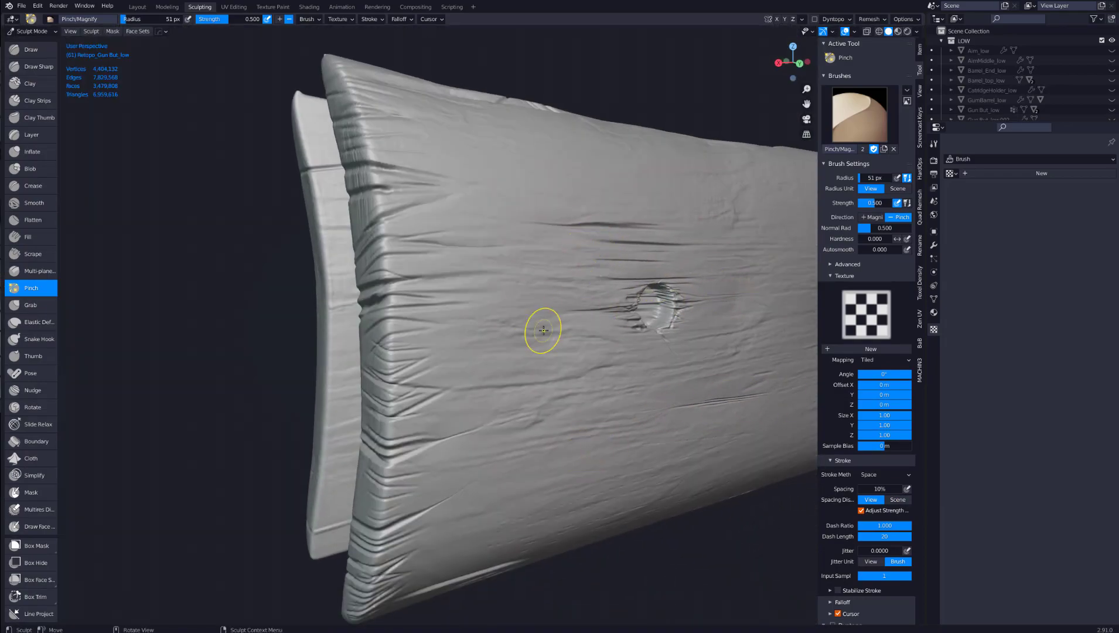
{"action": "left_click", "coordinate": [31, 48]}
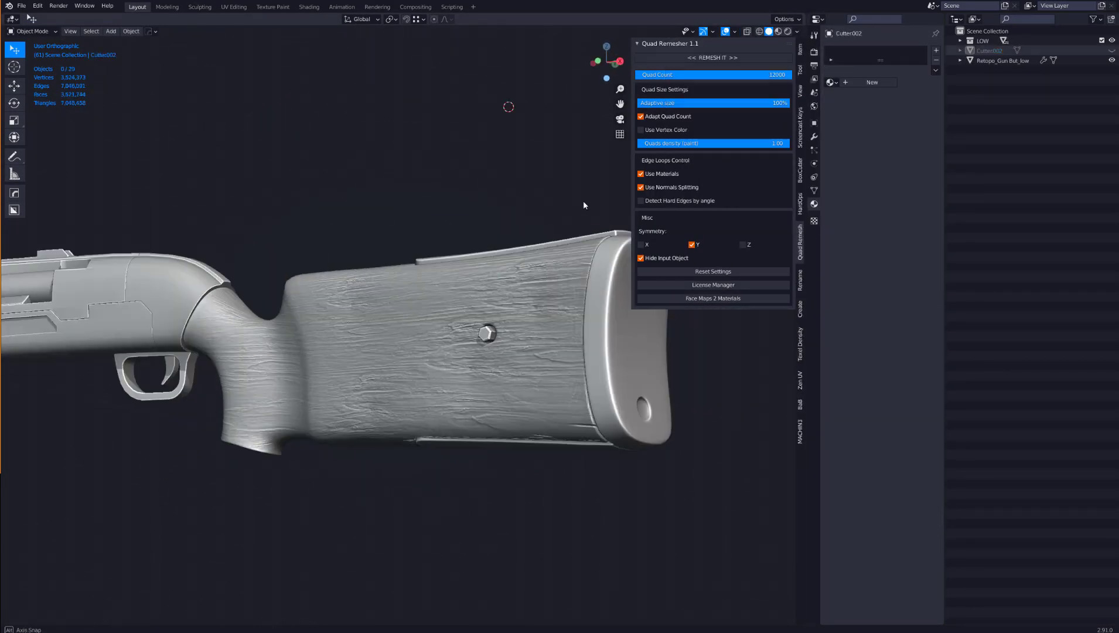
- Hide the Quad Remesher sidebar and orbit to view the finished stock on the rifle
{"action": "left_click", "coordinate": [130, 30]}
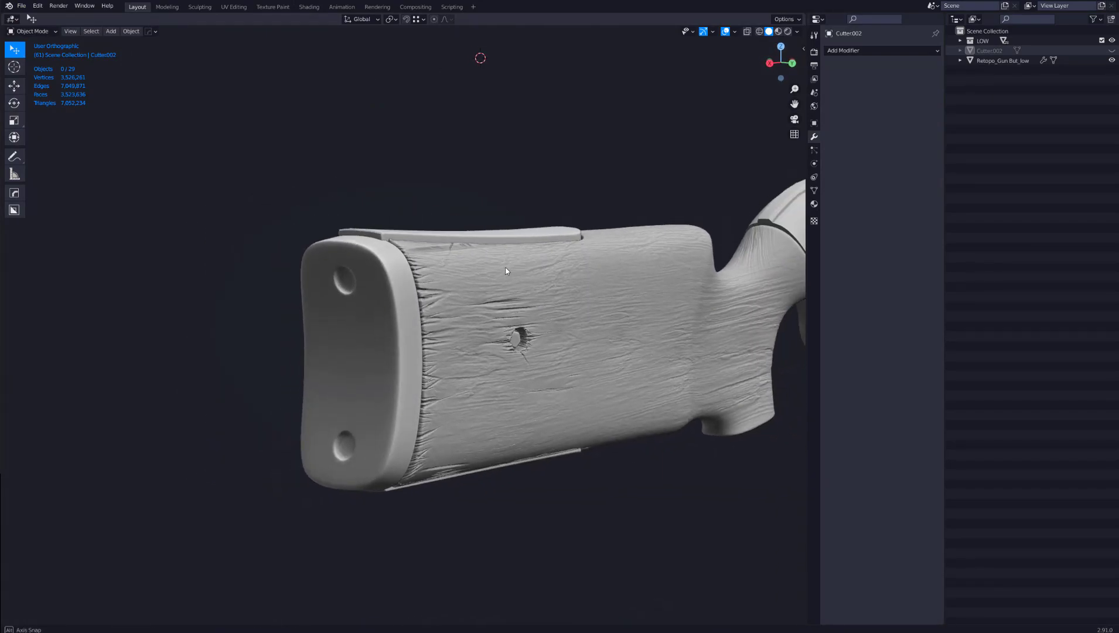
{"action": "left_click_drag", "start_coordinate": [499, 286], "coordinate": [485, 250]}
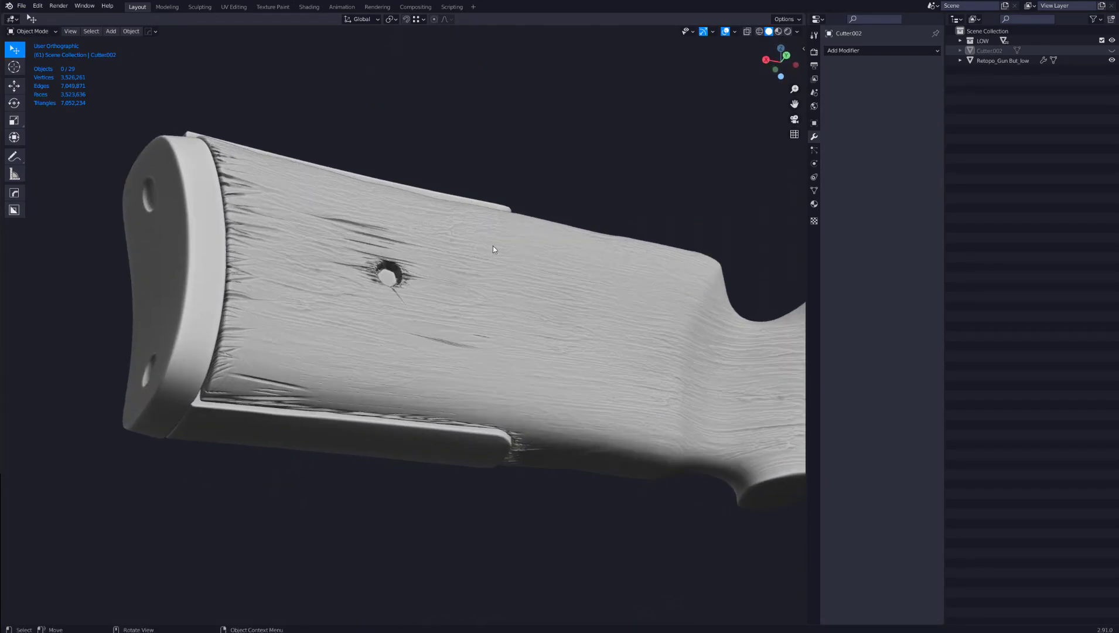